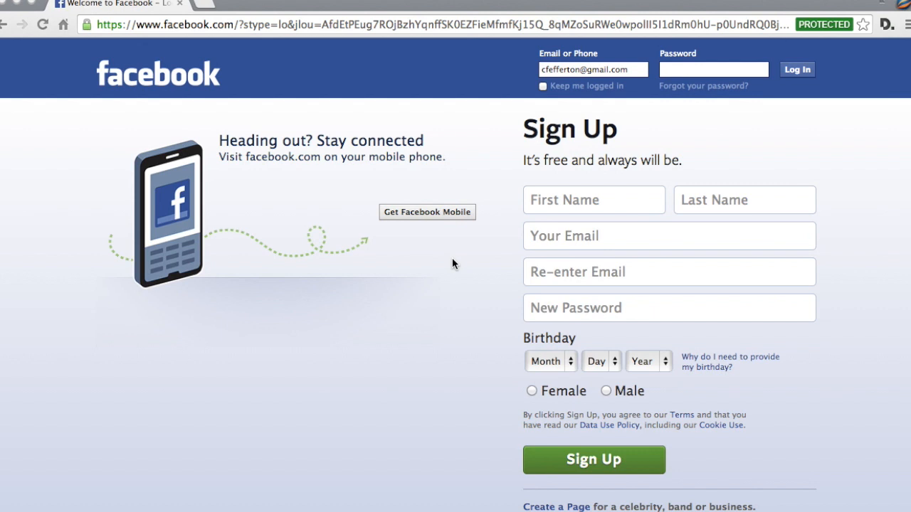
{"action": "mouse_move", "coordinate": [732, 56]}
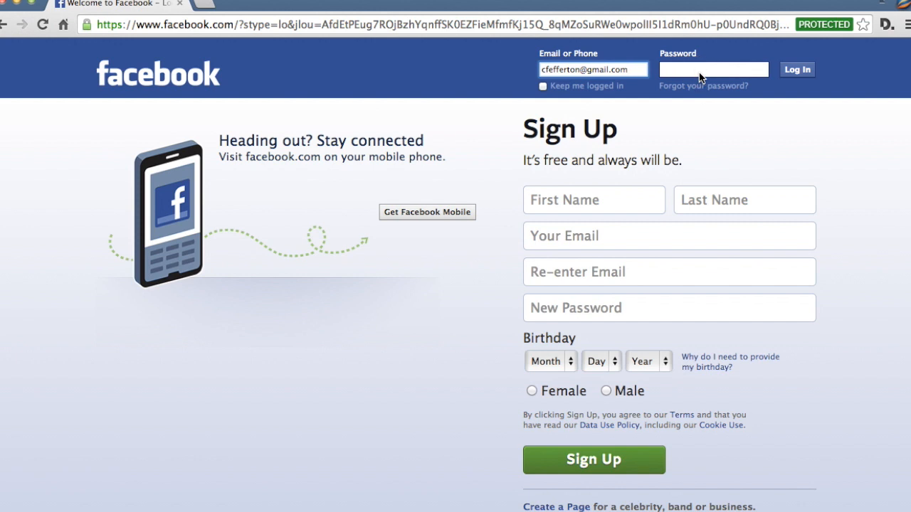
Step: Sign in to Facebook, re-entering the password after the first attempt is rejected
{"action": "left_click", "coordinate": [713, 69]}
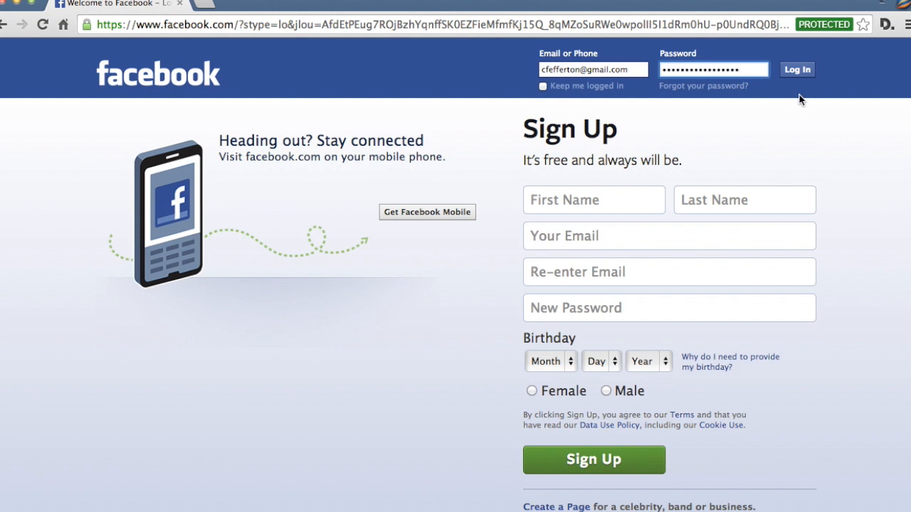
{"action": "left_click", "coordinate": [796, 69]}
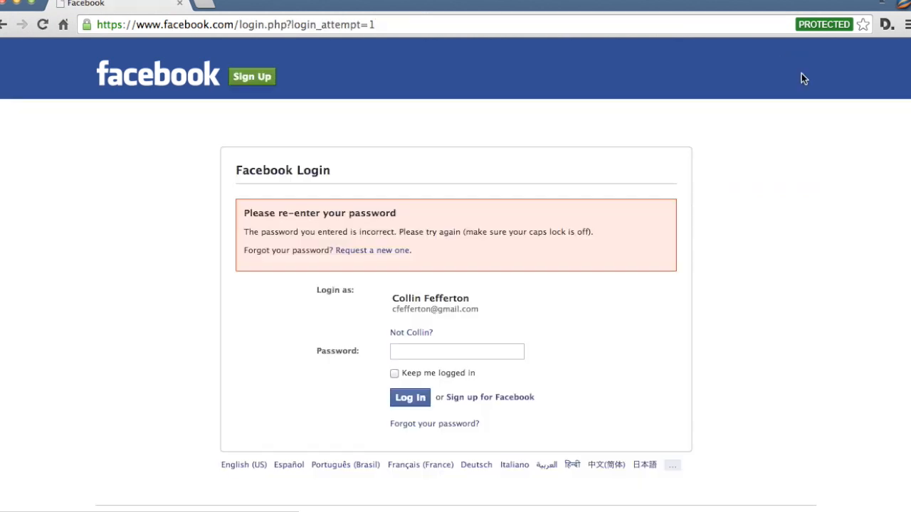
{"action": "left_click", "coordinate": [456, 351]}
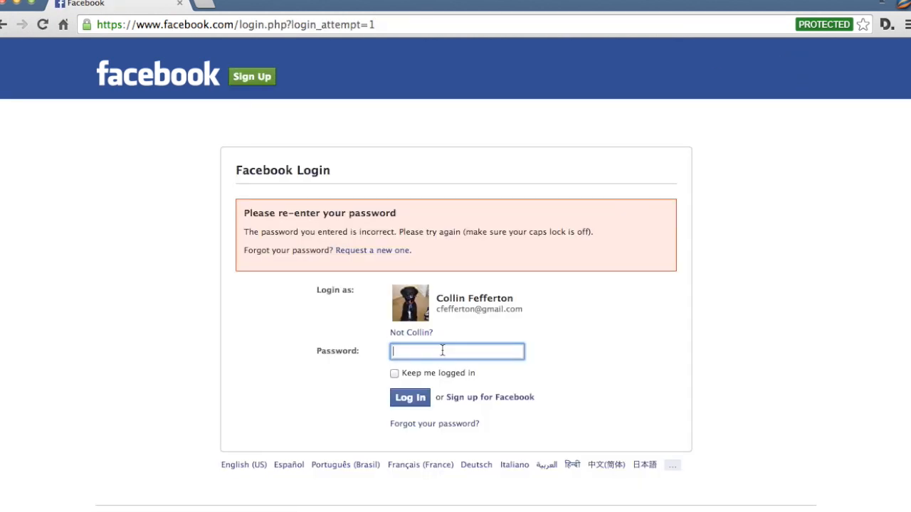
{"action": "type", "text": "password"}
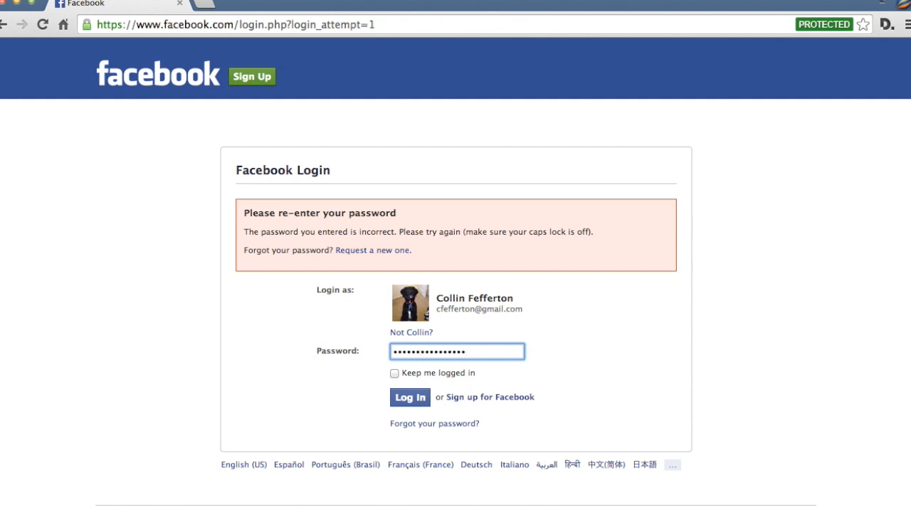
{"action": "left_click", "coordinate": [410, 397]}
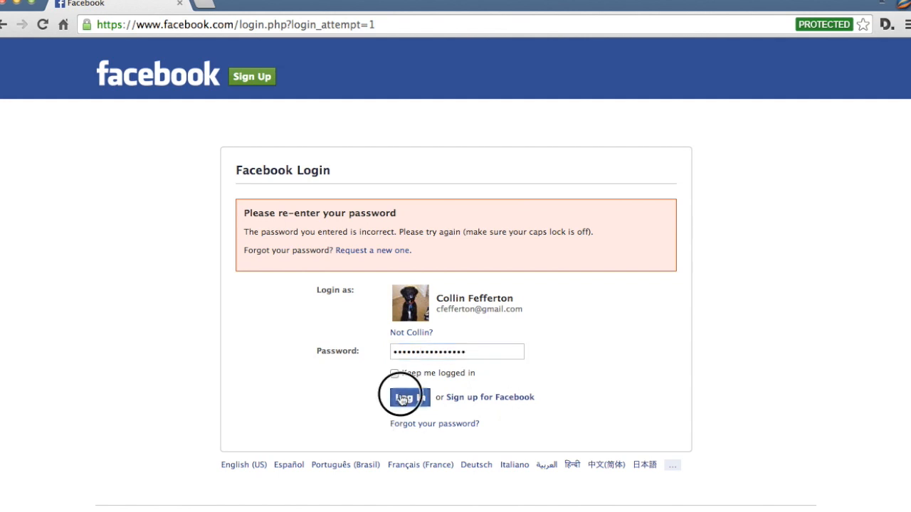
Step: Go through privacy shortcuts and Security settings to the Deactivate your account page
{"action": "left_click", "coordinate": [404, 397]}
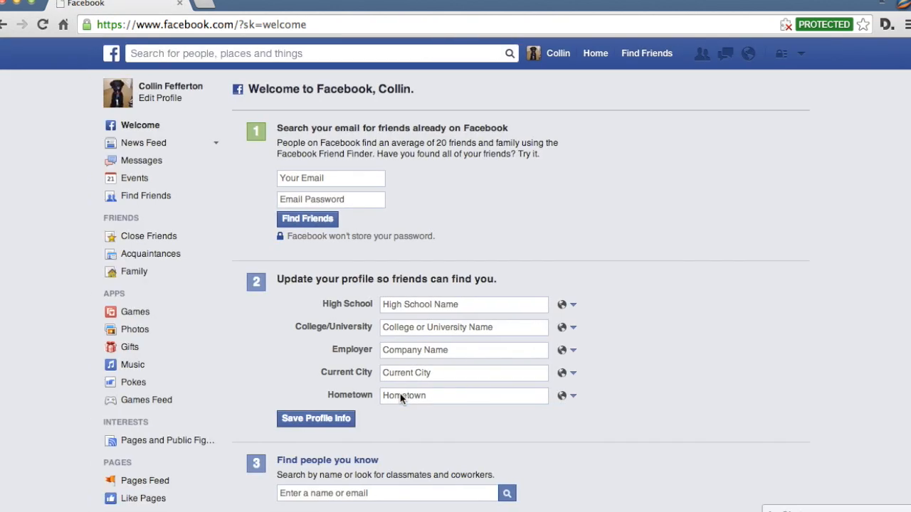
{"action": "left_click", "coordinate": [800, 53]}
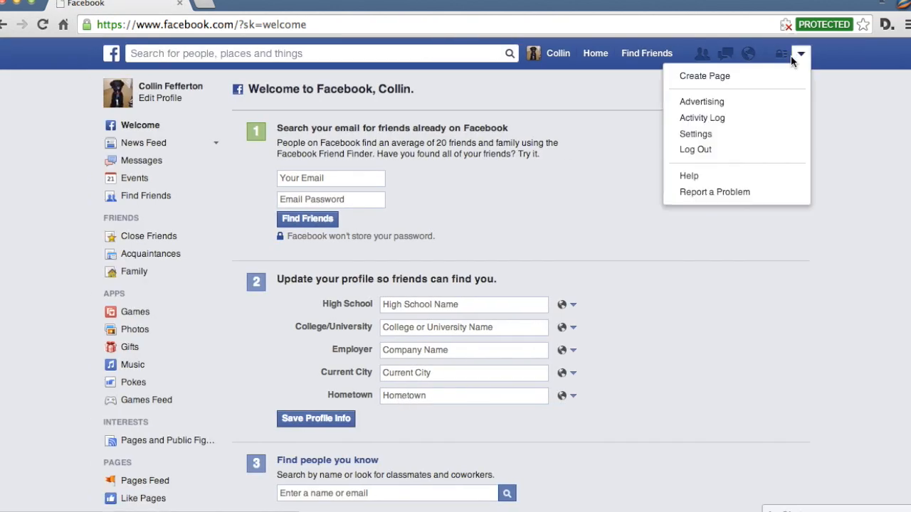
{"action": "left_click", "coordinate": [781, 53]}
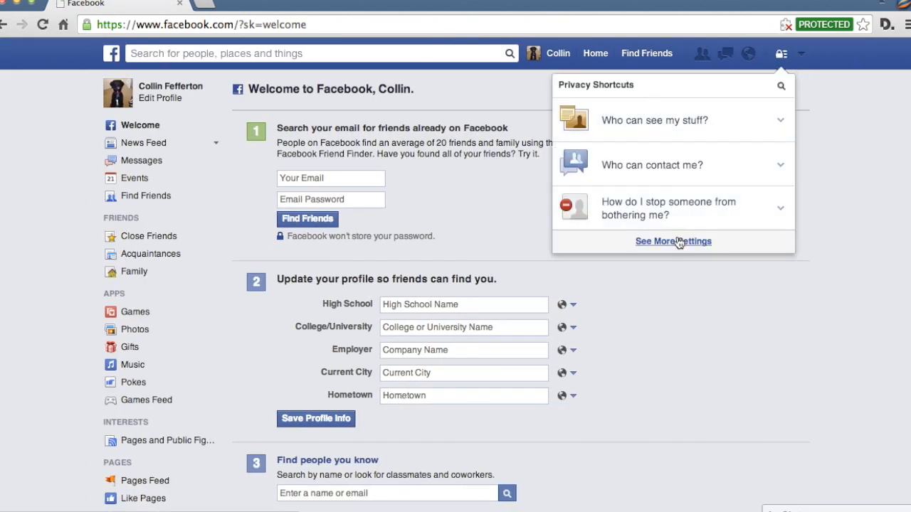
{"action": "left_click", "coordinate": [672, 241]}
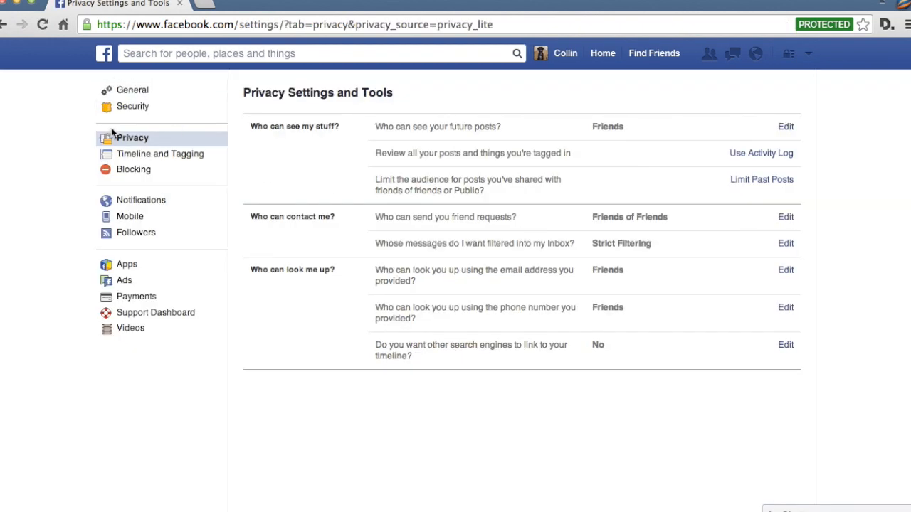
{"action": "mouse_move", "coordinate": [130, 149]}
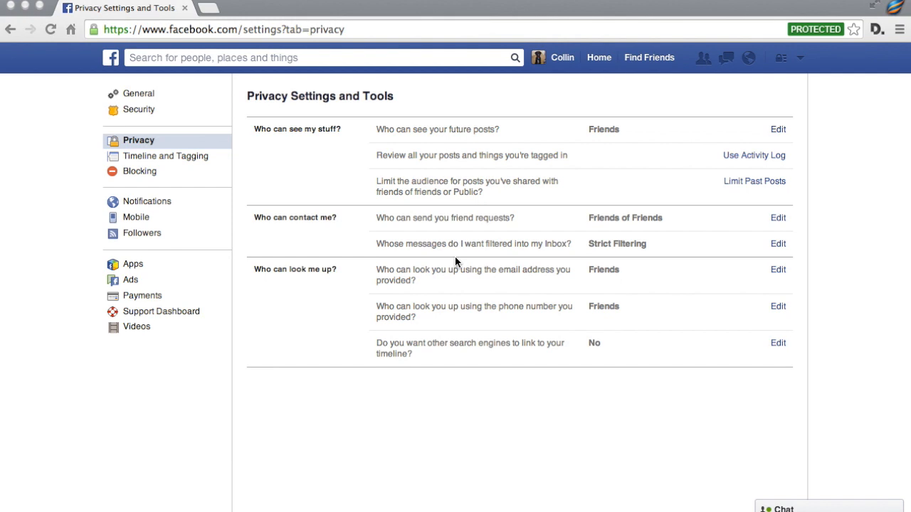
{"action": "mouse_move", "coordinate": [112, 185]}
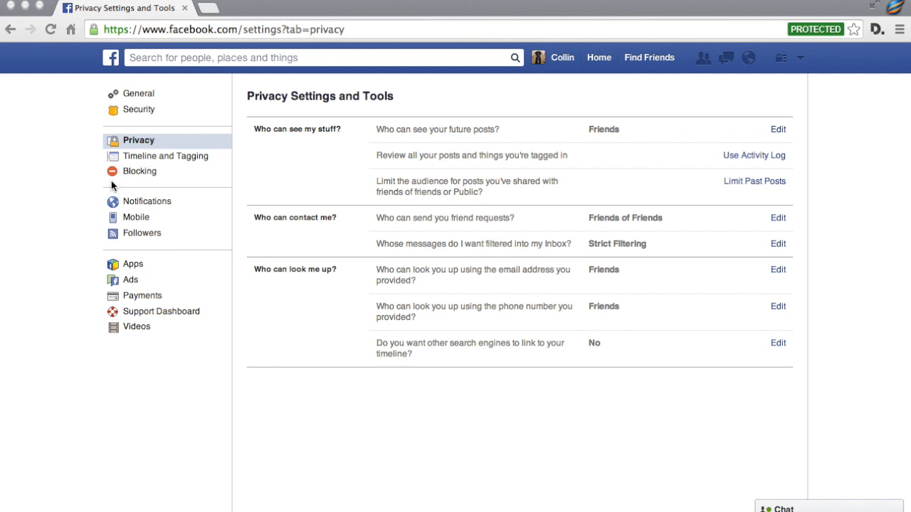
{"action": "mouse_move", "coordinate": [140, 113]}
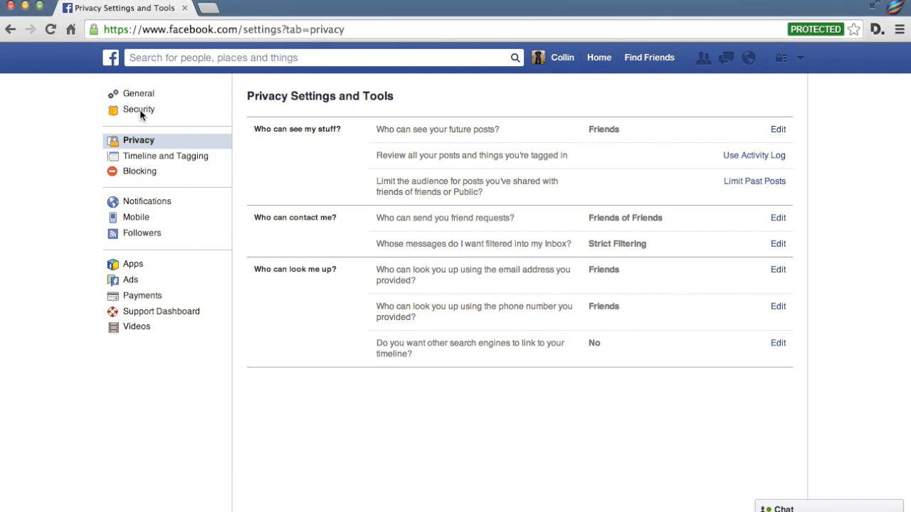
{"action": "left_click", "coordinate": [140, 109]}
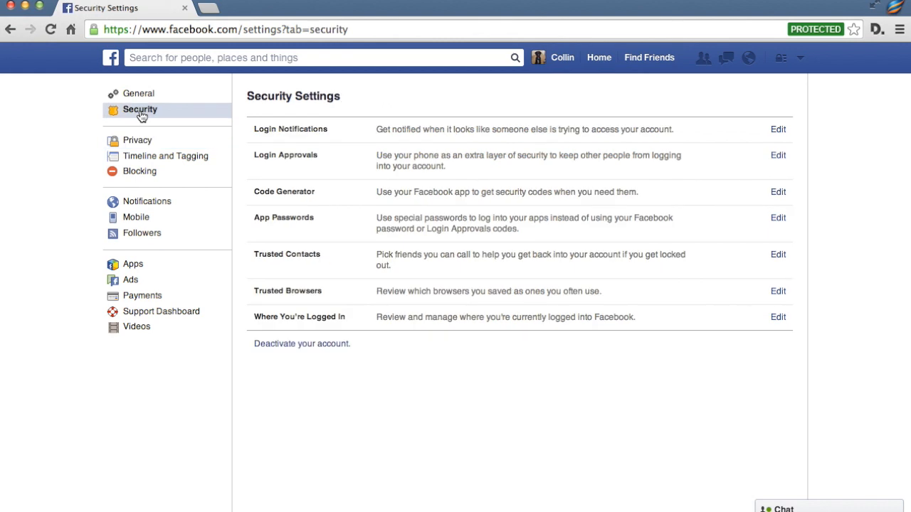
{"action": "mouse_move", "coordinate": [898, 351]}
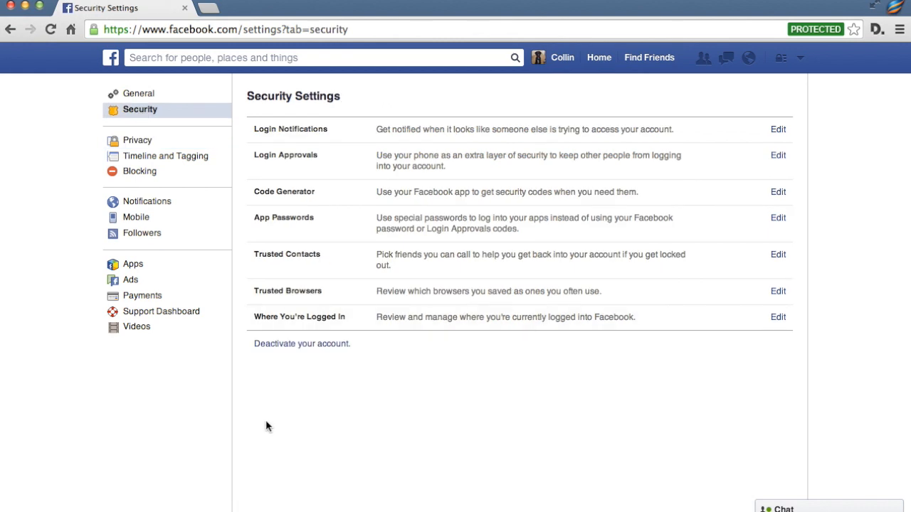
{"action": "left_click", "coordinate": [302, 343]}
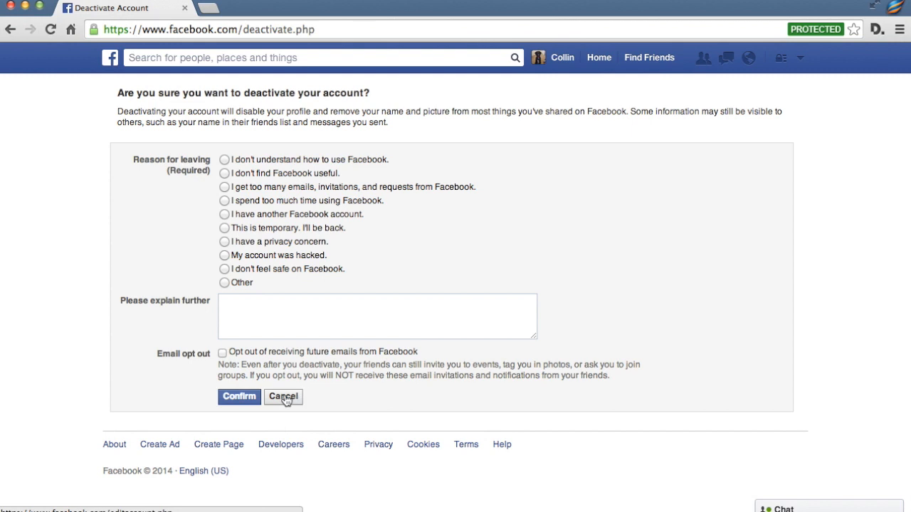
Step: Cancel deactivation, visit Download a copy, then return to full privacy settings
{"action": "left_click", "coordinate": [282, 397]}
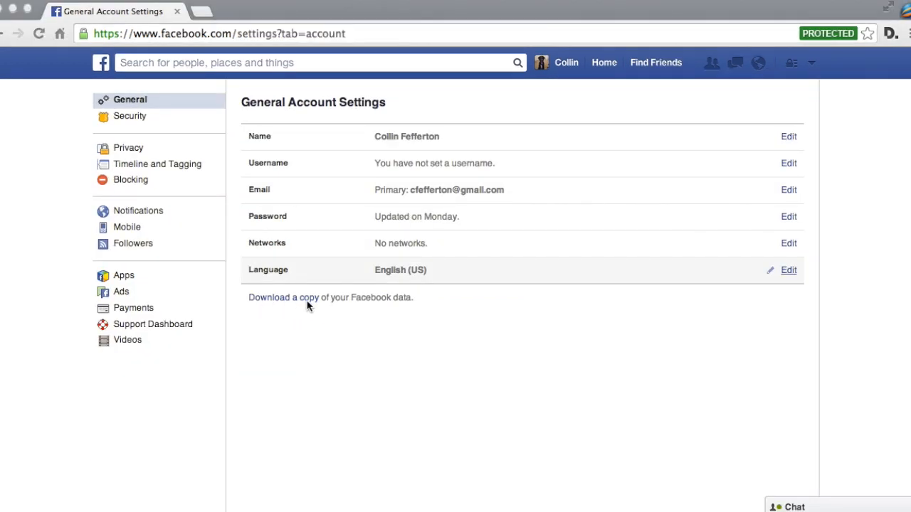
{"action": "mouse_move", "coordinate": [411, 304]}
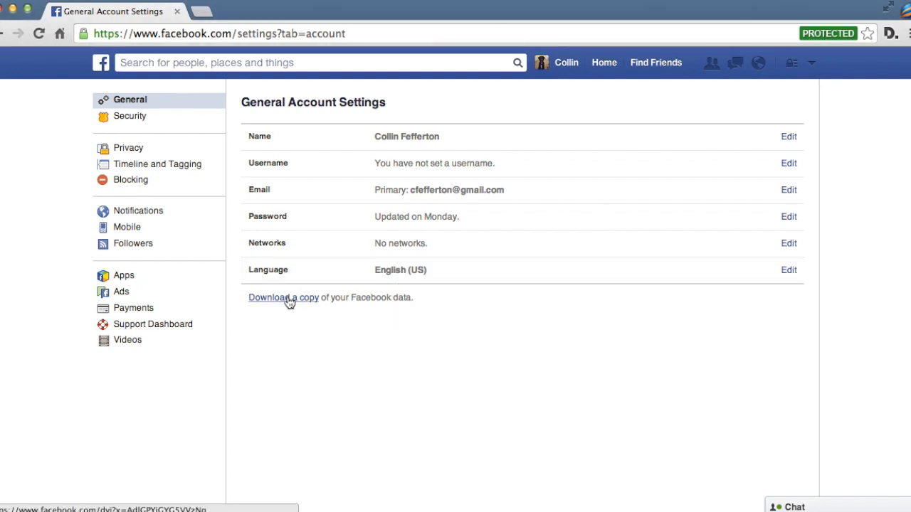
{"action": "mouse_move", "coordinate": [259, 304]}
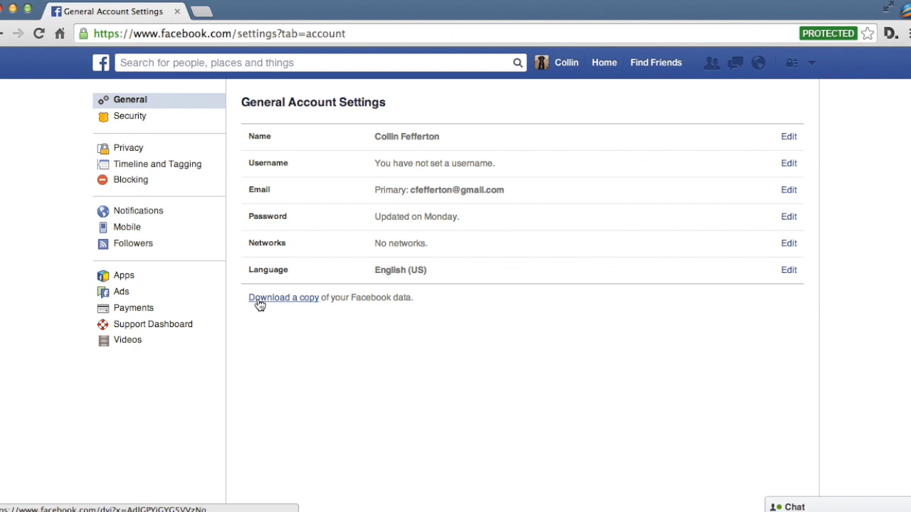
{"action": "left_click", "coordinate": [283, 297]}
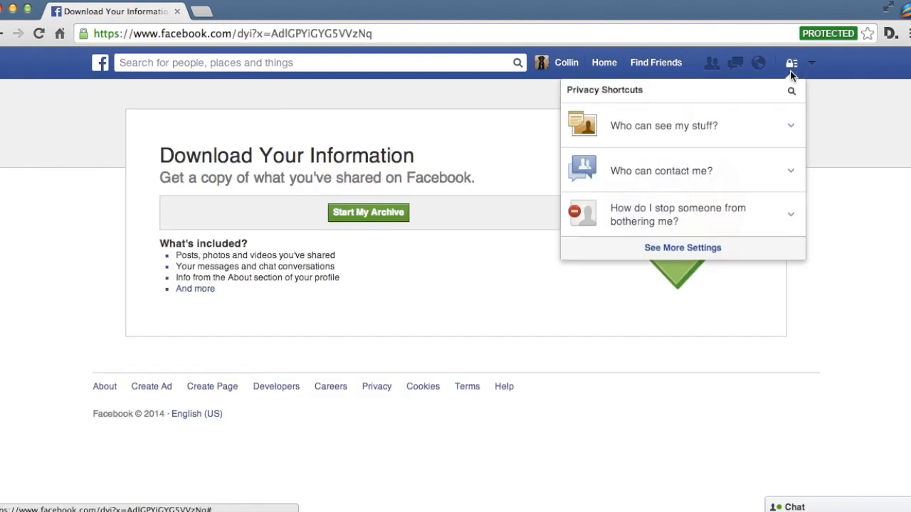
{"action": "left_click", "coordinate": [681, 247]}
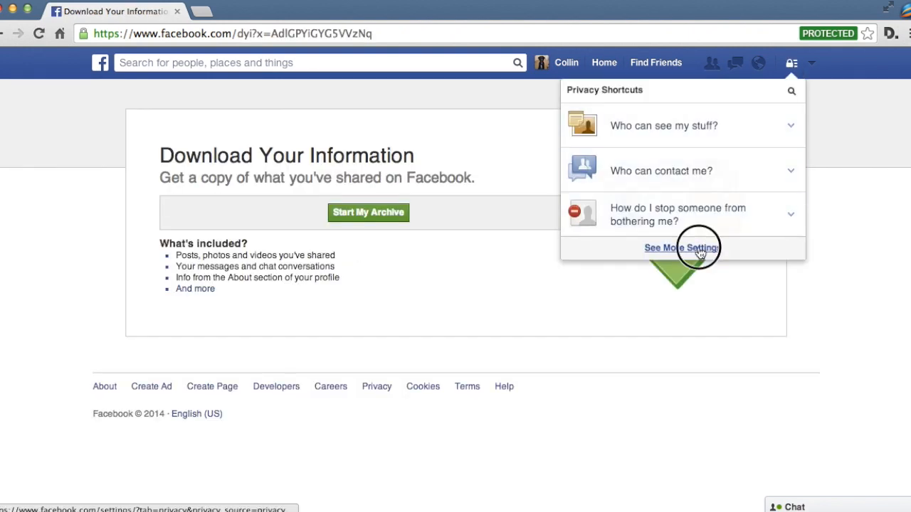
{"action": "left_click", "coordinate": [681, 247]}
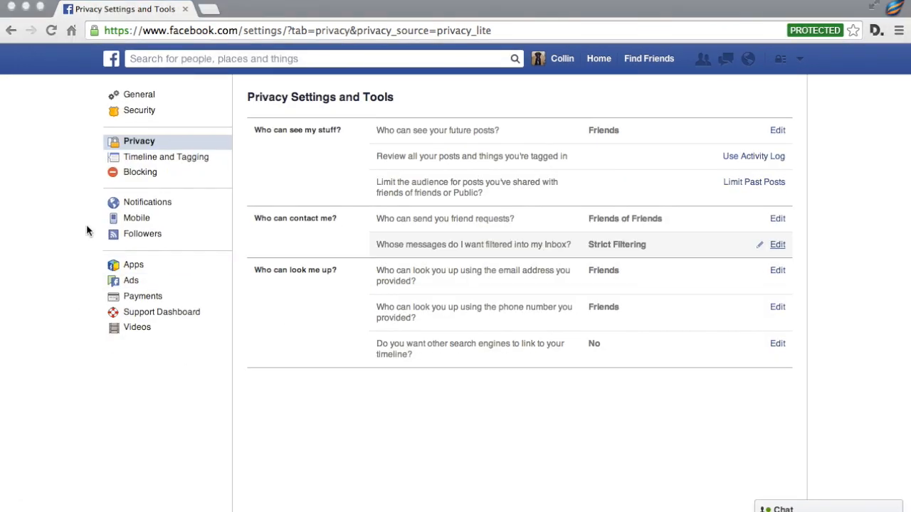
{"action": "mouse_move", "coordinate": [439, 135]}
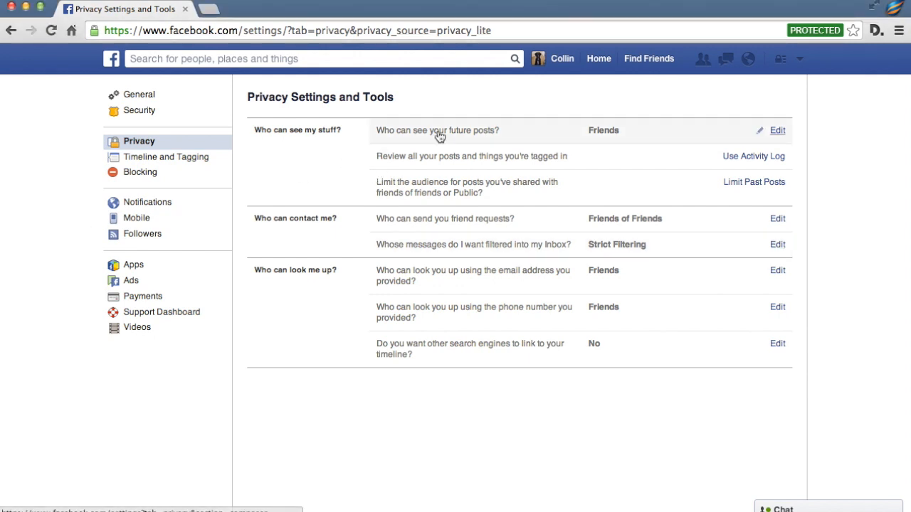
Step: Switch the future-posts audience to Only Me, then back to Friends
{"action": "left_click", "coordinate": [777, 130]}
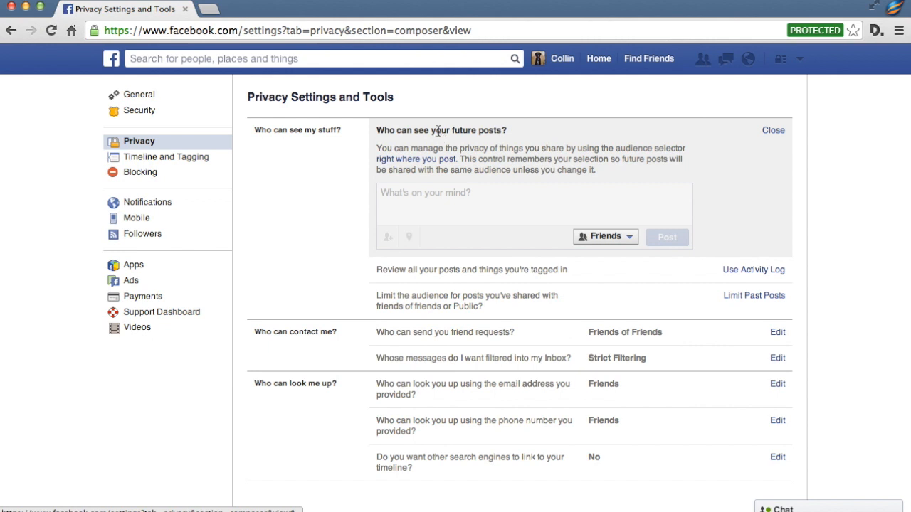
{"action": "left_click", "coordinate": [604, 237]}
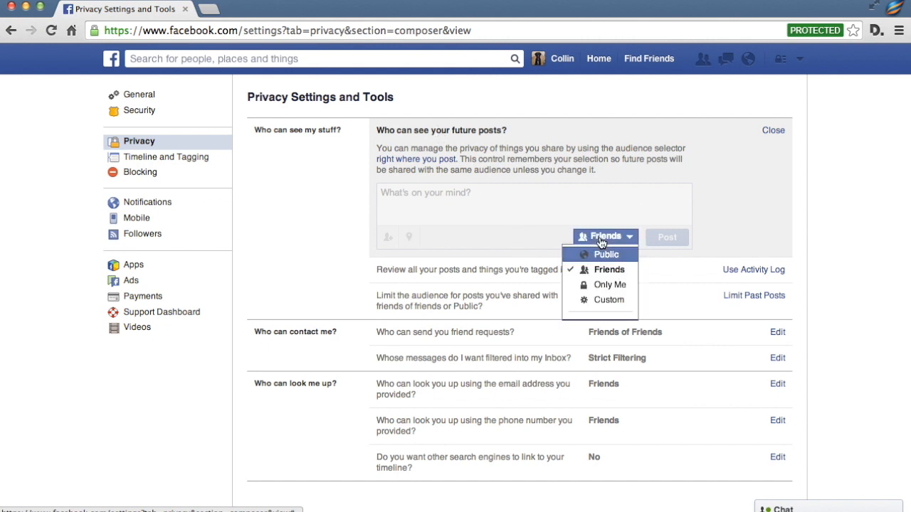
{"action": "left_click", "coordinate": [608, 285]}
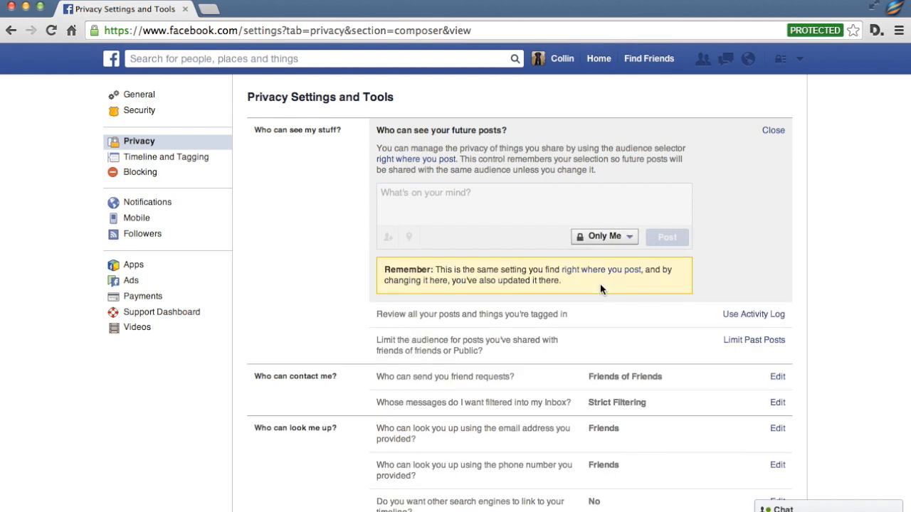
{"action": "left_click", "coordinate": [603, 235]}
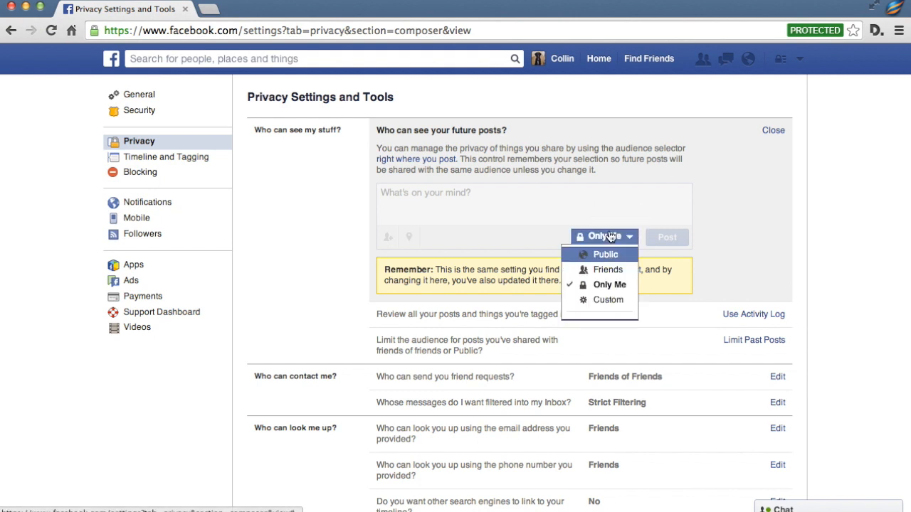
{"action": "left_click", "coordinate": [609, 269]}
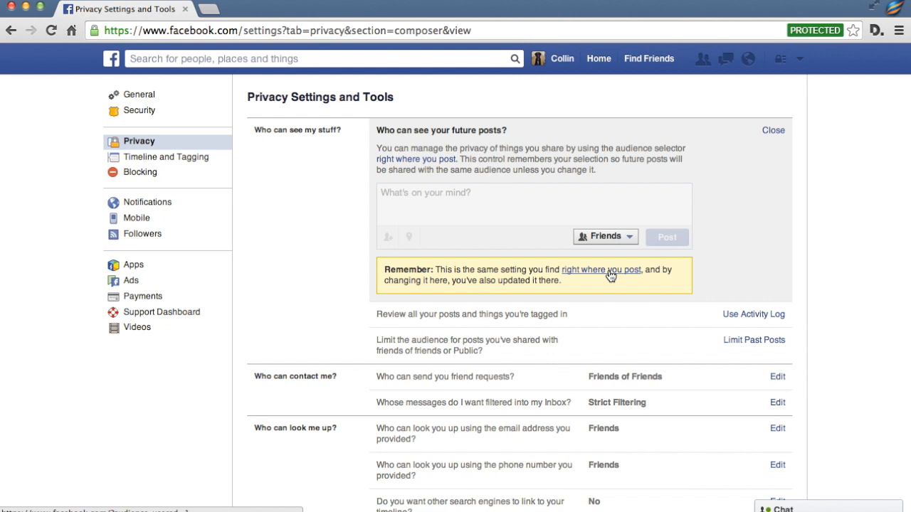
{"action": "mouse_move", "coordinate": [598, 230]}
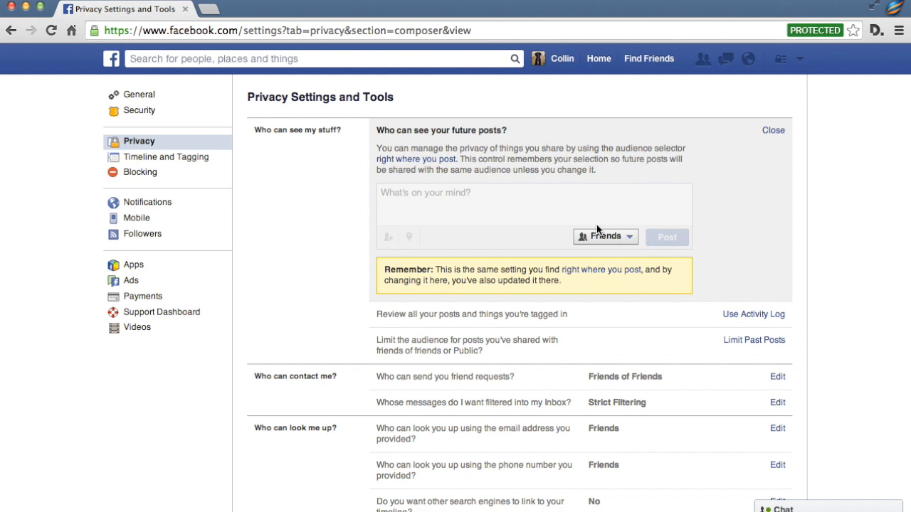
{"action": "mouse_move", "coordinate": [605, 236]}
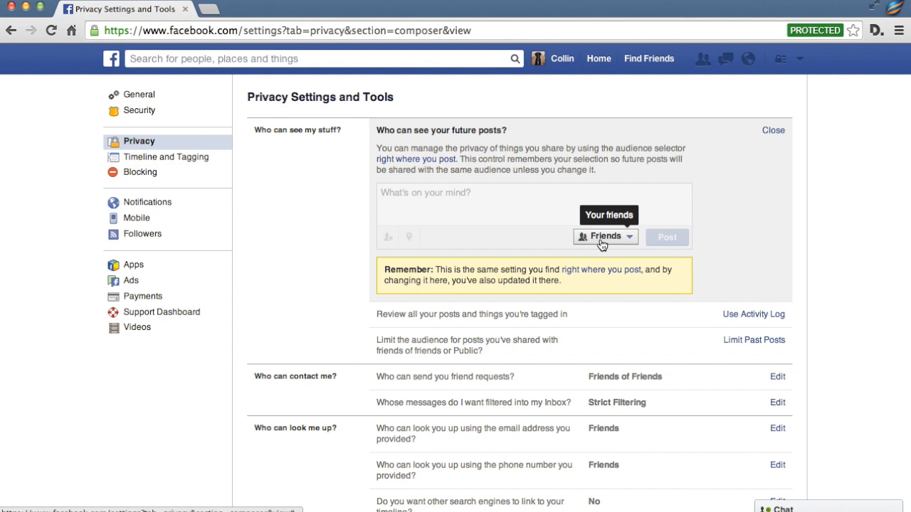
{"action": "mouse_move", "coordinate": [599, 59]}
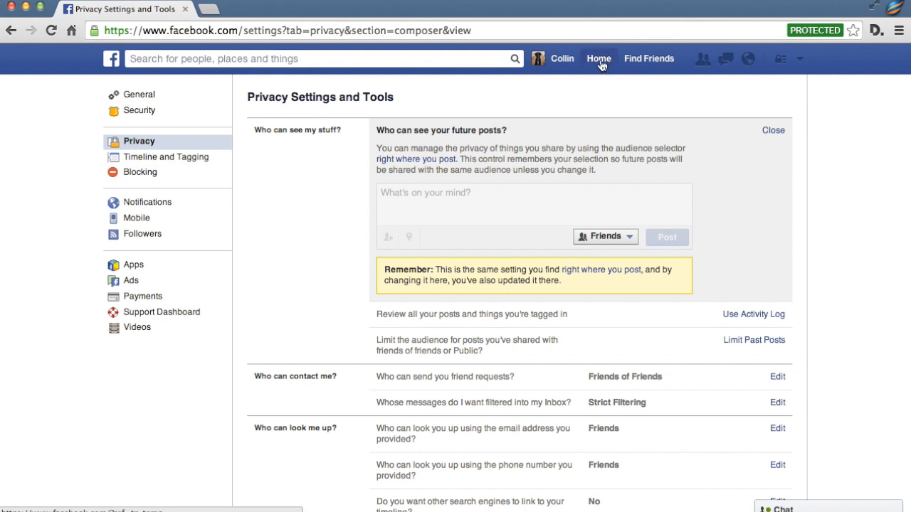
Step: From the news feed, post the status 'I hate the Atlanta Braves!' visible only to me
{"action": "left_click", "coordinate": [598, 59]}
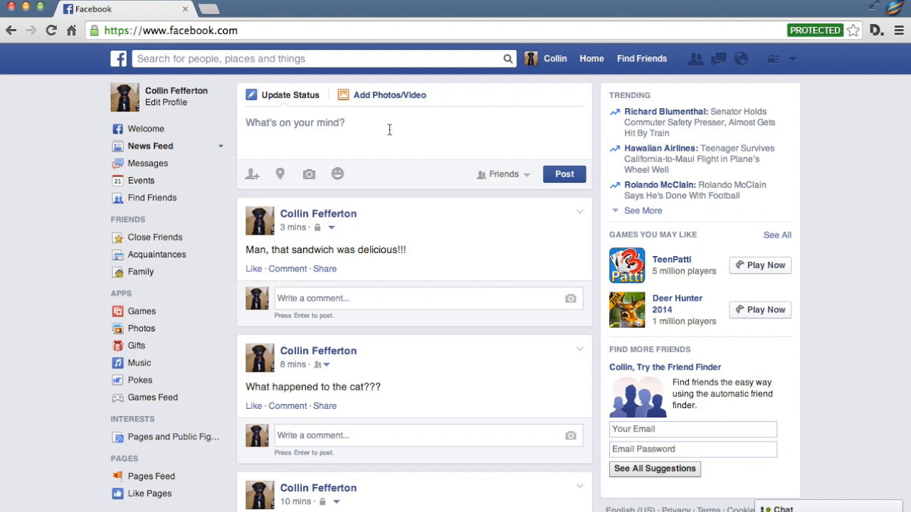
{"action": "type", "text": "I hate th"}
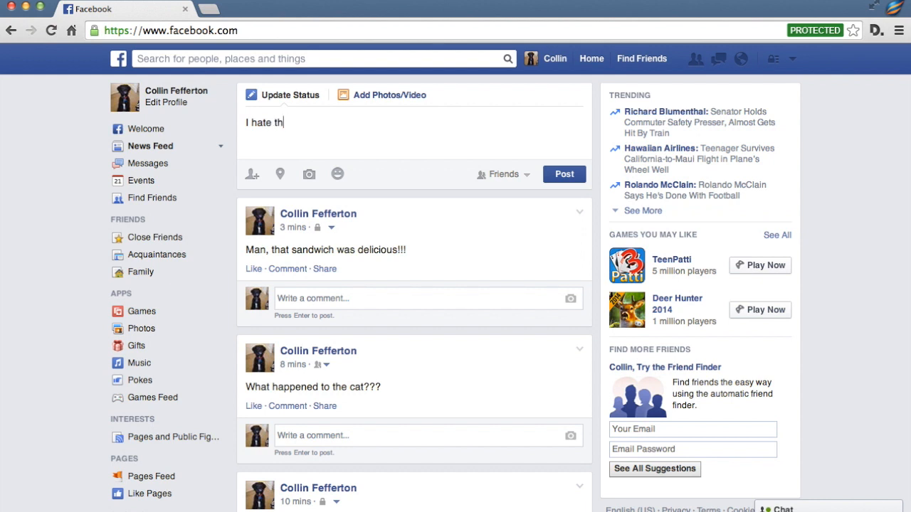
{"action": "type", "text": "e Atl"}
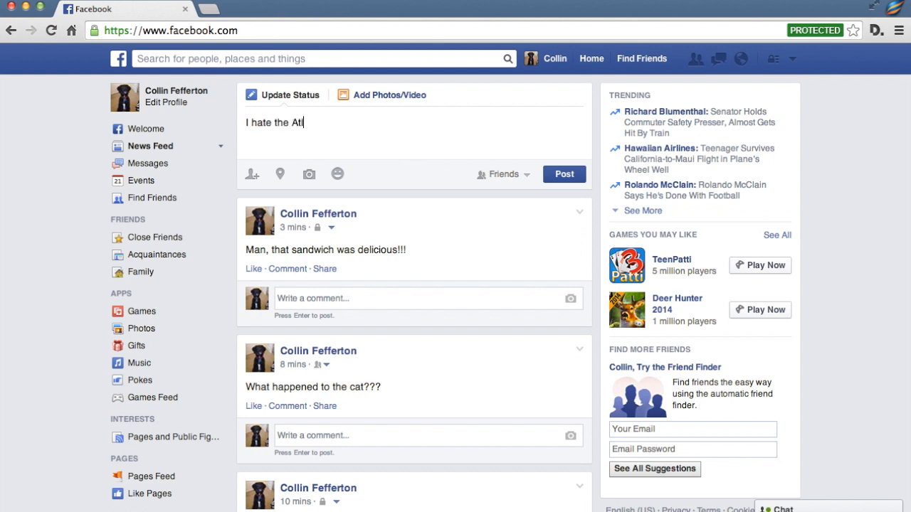
{"action": "type", "text": "anta Brave"}
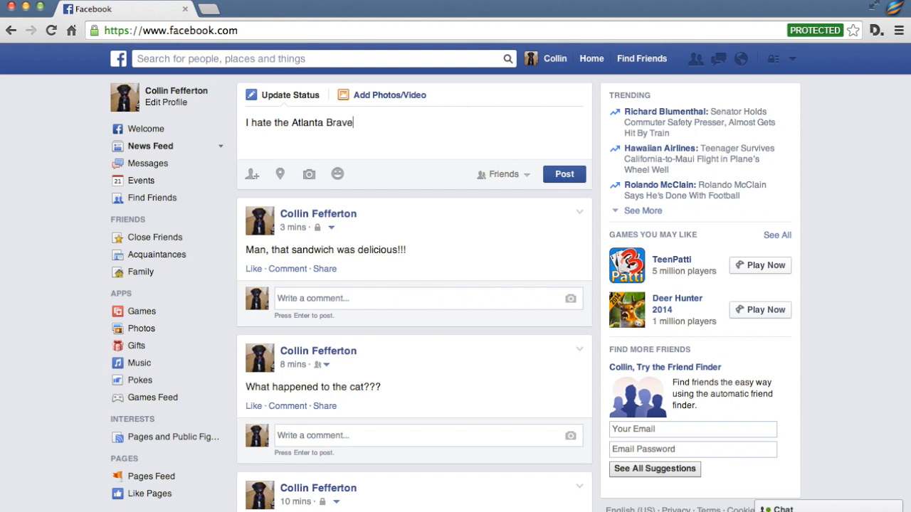
{"action": "left_click", "coordinate": [502, 174]}
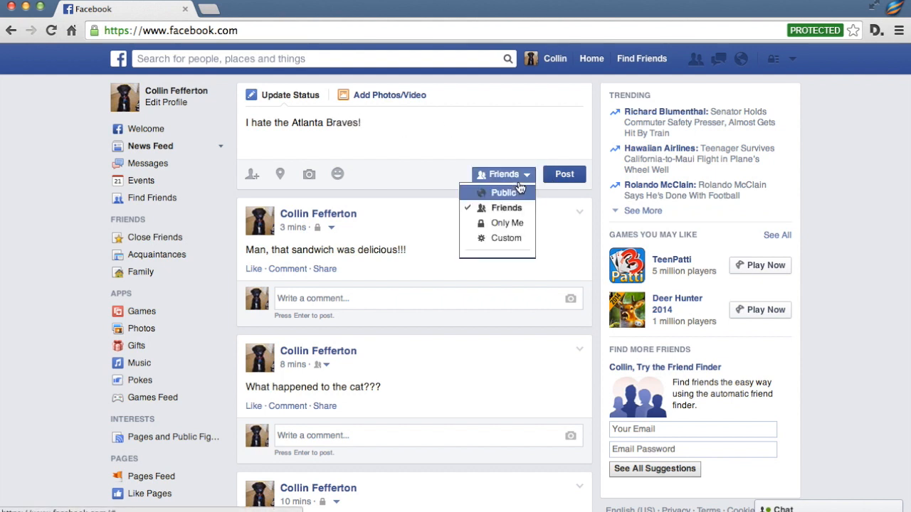
{"action": "left_click", "coordinate": [506, 223]}
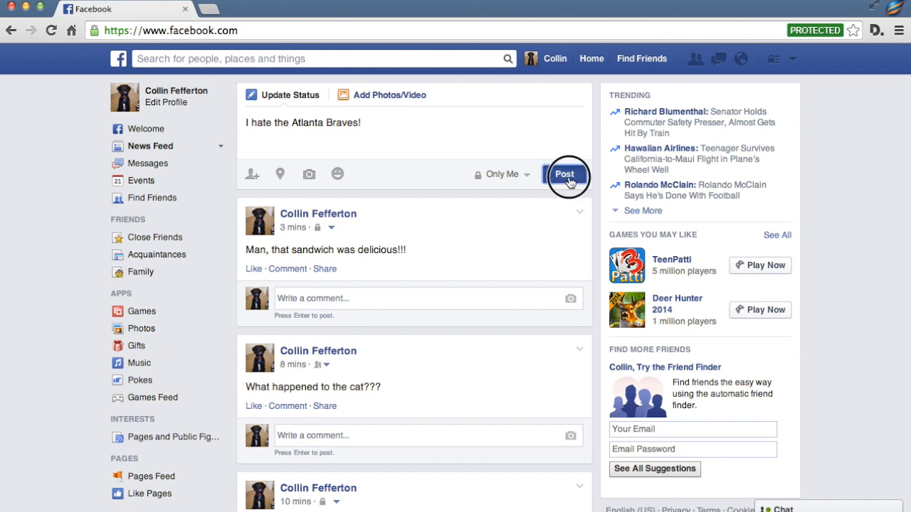
{"action": "left_click", "coordinate": [564, 174]}
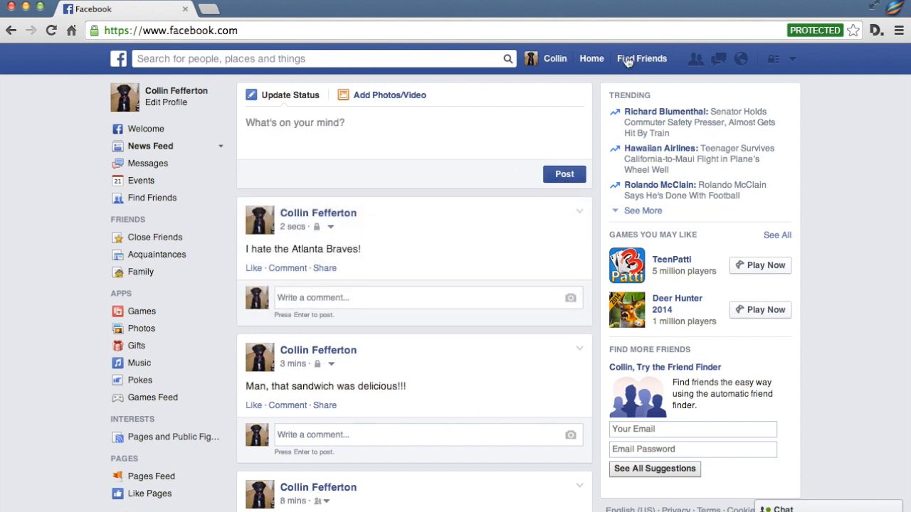
Step: In full privacy settings, set who can see future posts to Friends
{"action": "left_click", "coordinate": [772, 59]}
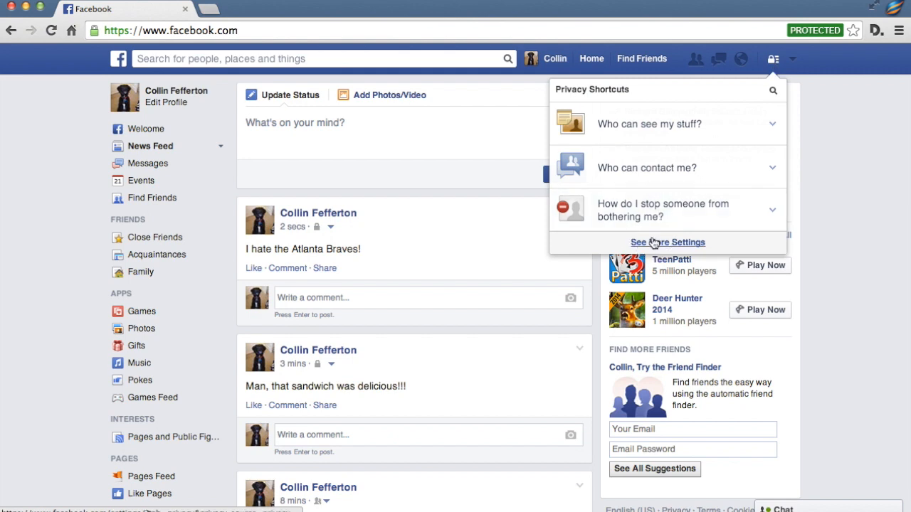
{"action": "left_click", "coordinate": [667, 242]}
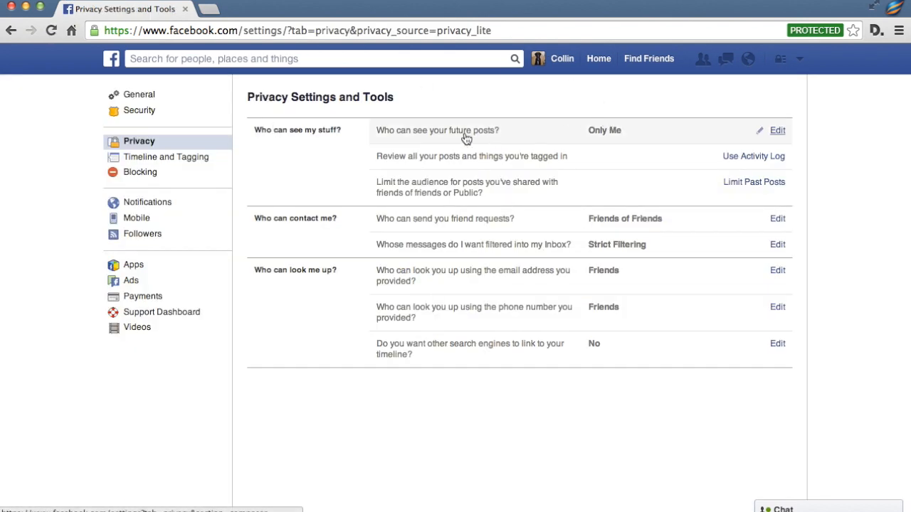
{"action": "left_click", "coordinate": [777, 130]}
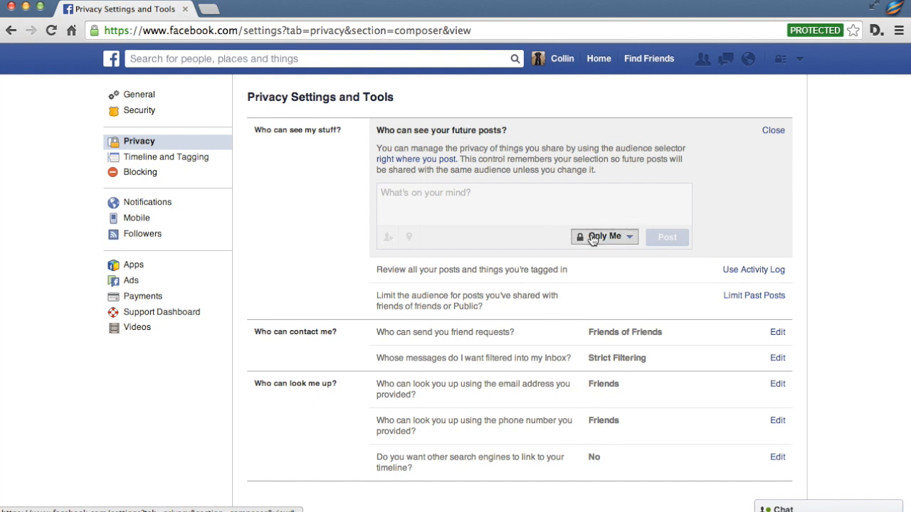
{"action": "left_click", "coordinate": [603, 237]}
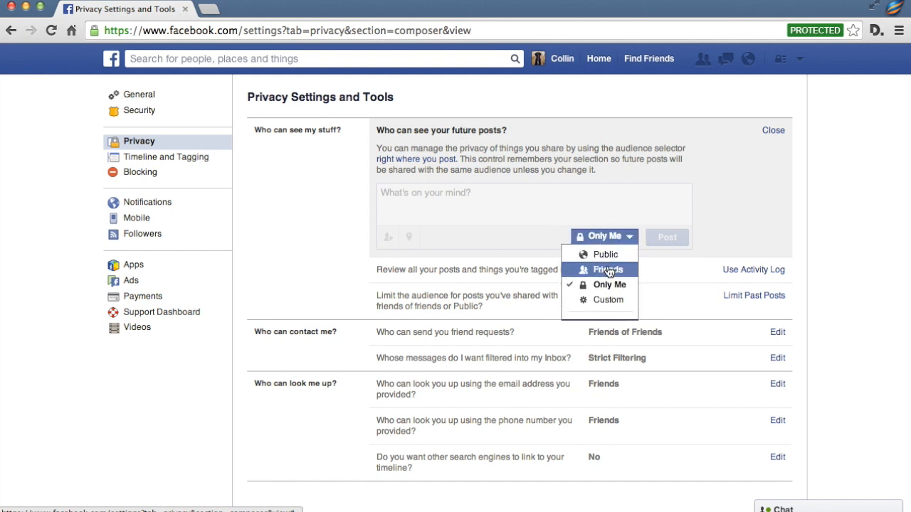
{"action": "left_click", "coordinate": [609, 269]}
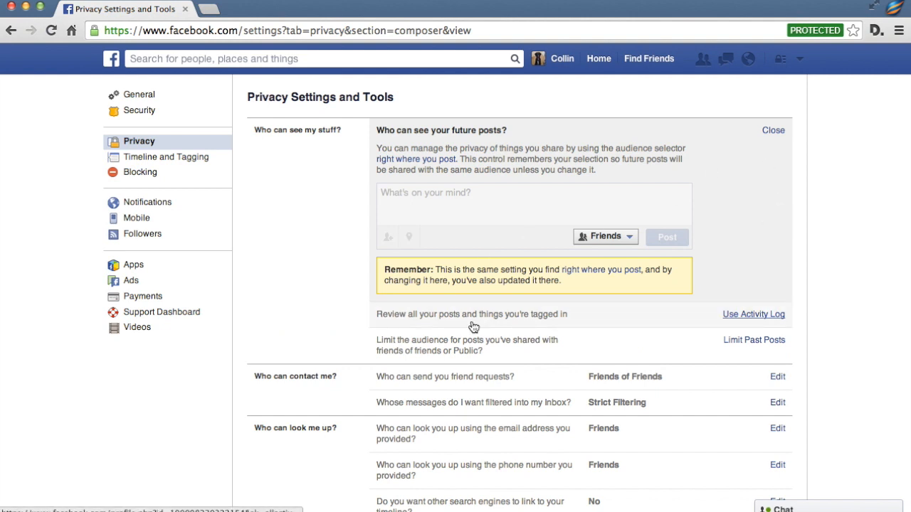
Step: Open the Activity Log and the pencil menu on the Atlanta Braves status
{"action": "left_click", "coordinate": [752, 313]}
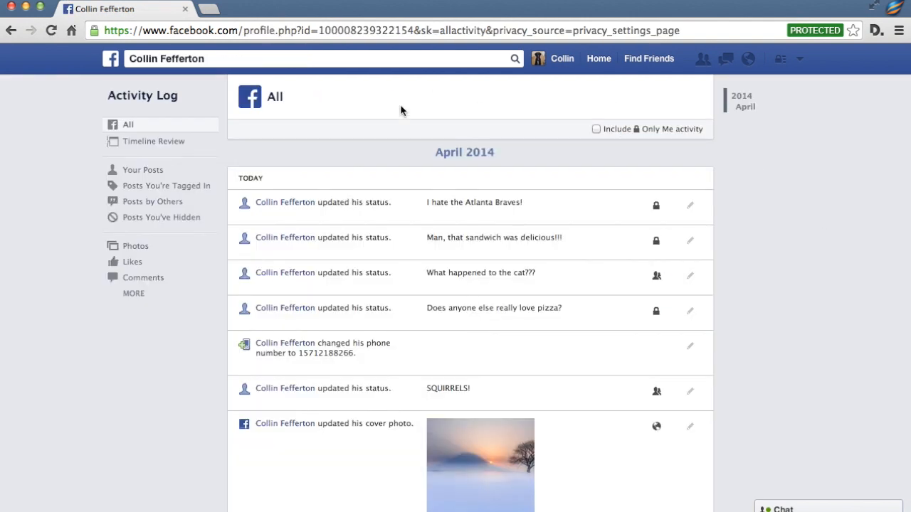
{"action": "scroll", "scroll_direction": "down", "scroll_amount": 3}
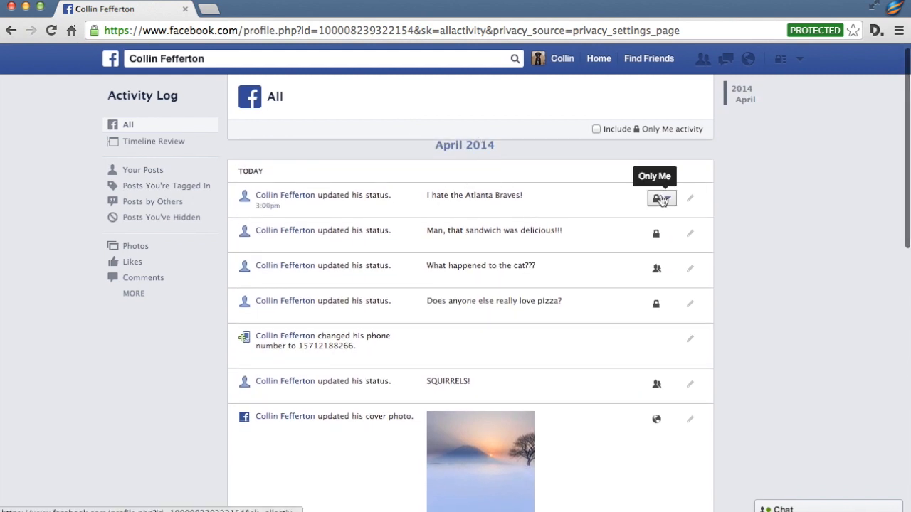
{"action": "left_click", "coordinate": [688, 198]}
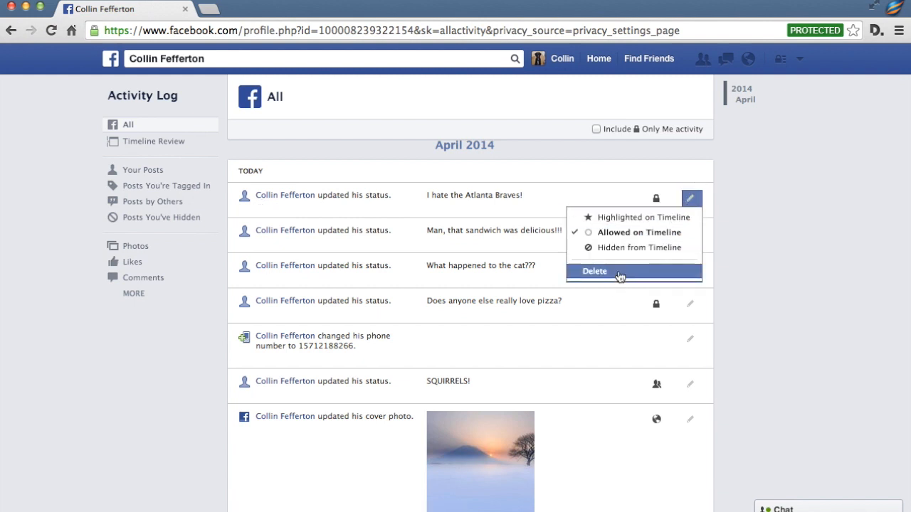
Step: Delete the Atlanta Braves post and open the sandwich post's audience choices
{"action": "left_click", "coordinate": [594, 271]}
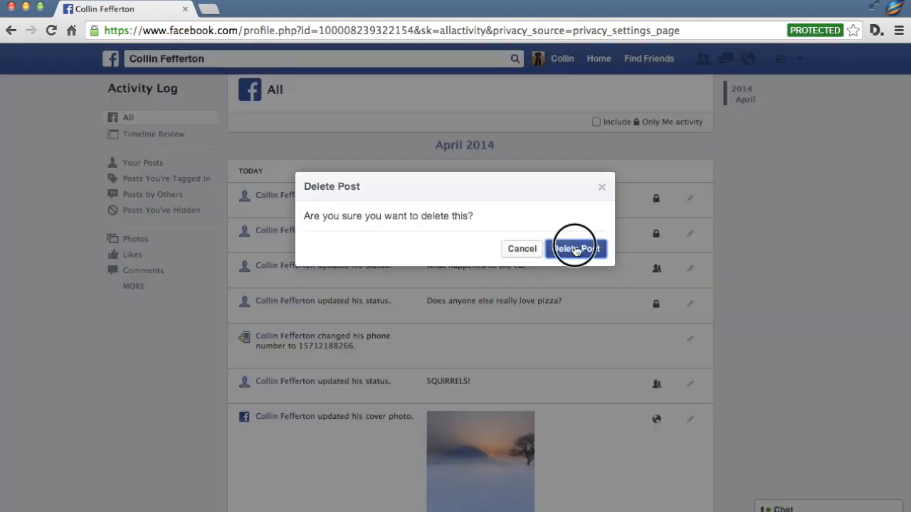
{"action": "left_click", "coordinate": [577, 248]}
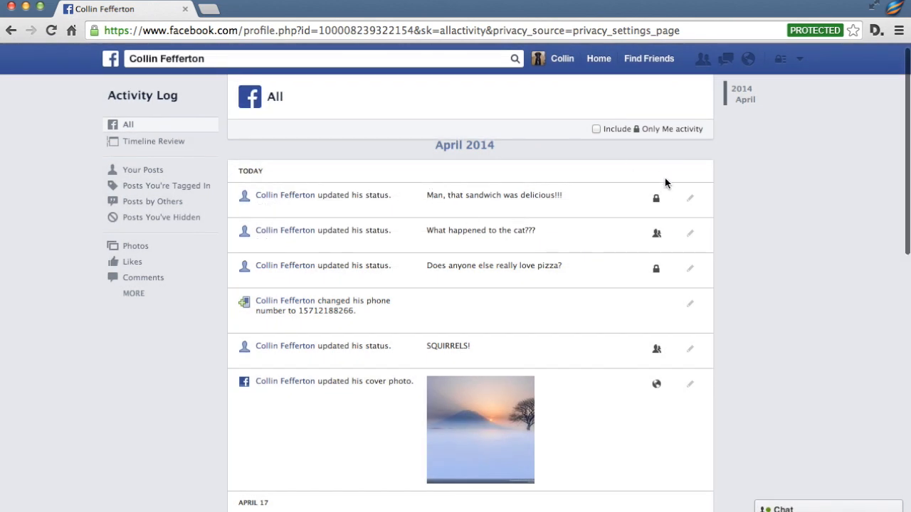
{"action": "left_click", "coordinate": [661, 198]}
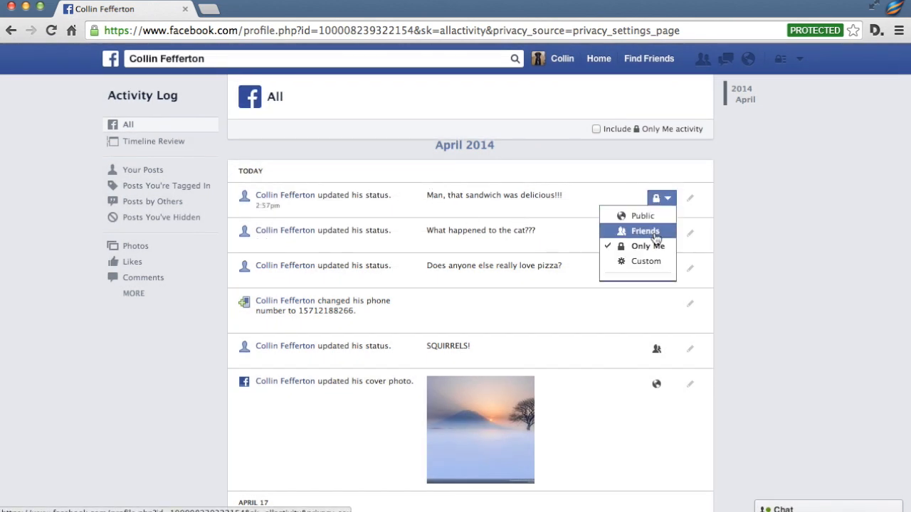
{"action": "mouse_move", "coordinate": [640, 216]}
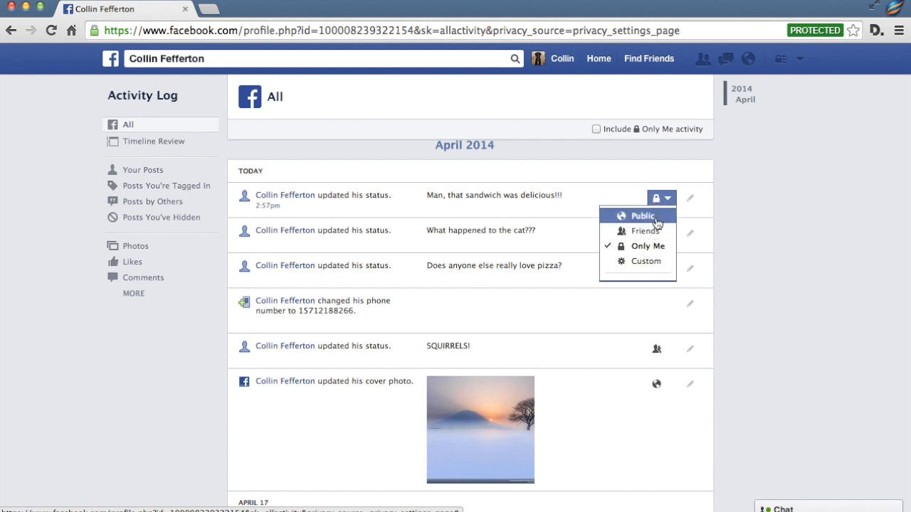
Step: Use Limit Past Posts to restrict old public posts to Friends, confirm, and close
{"action": "left_click", "coordinate": [780, 59]}
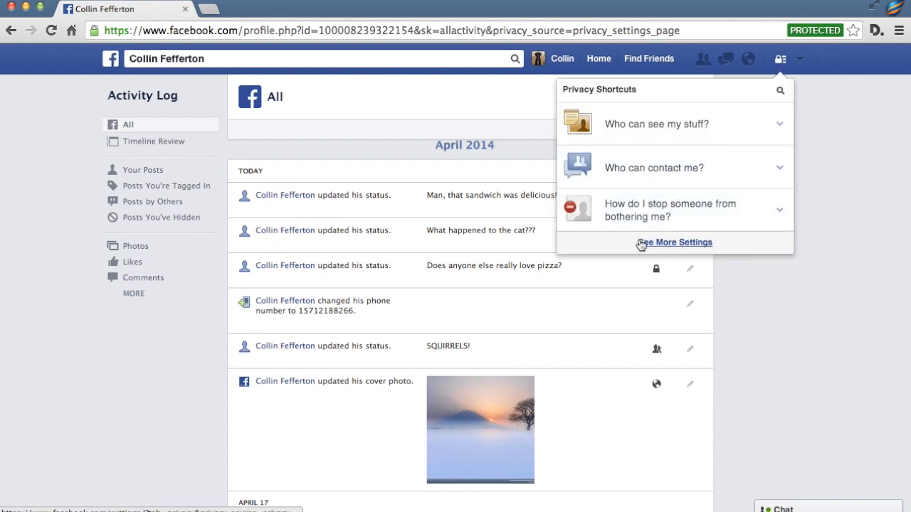
{"action": "left_click", "coordinate": [678, 243]}
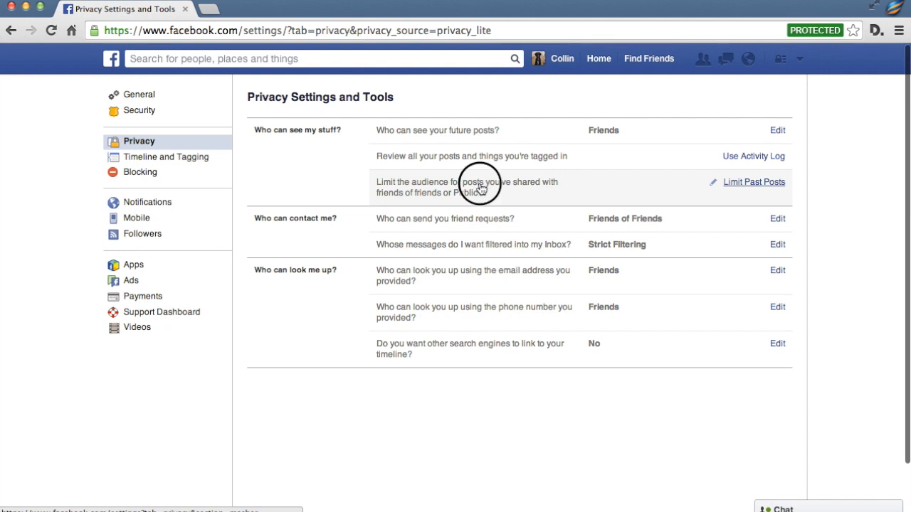
{"action": "left_click", "coordinate": [754, 182]}
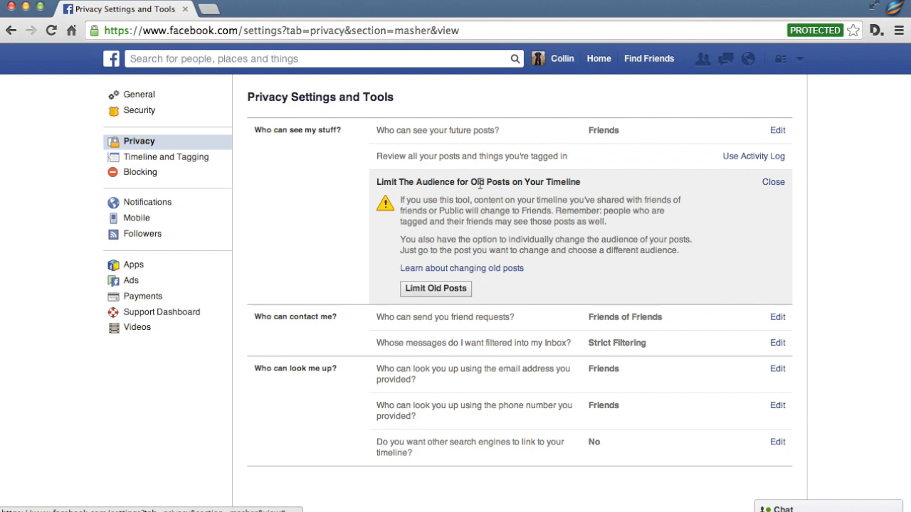
{"action": "left_click", "coordinate": [435, 288]}
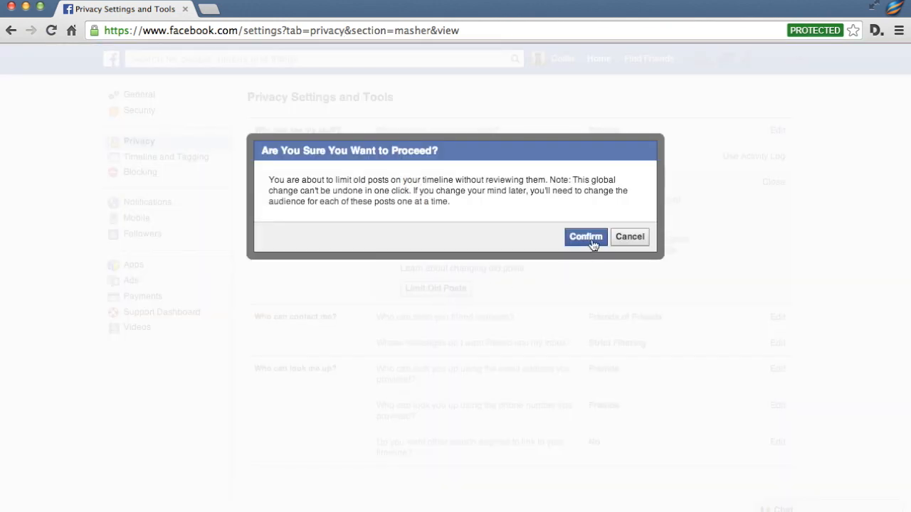
{"action": "left_click", "coordinate": [585, 236]}
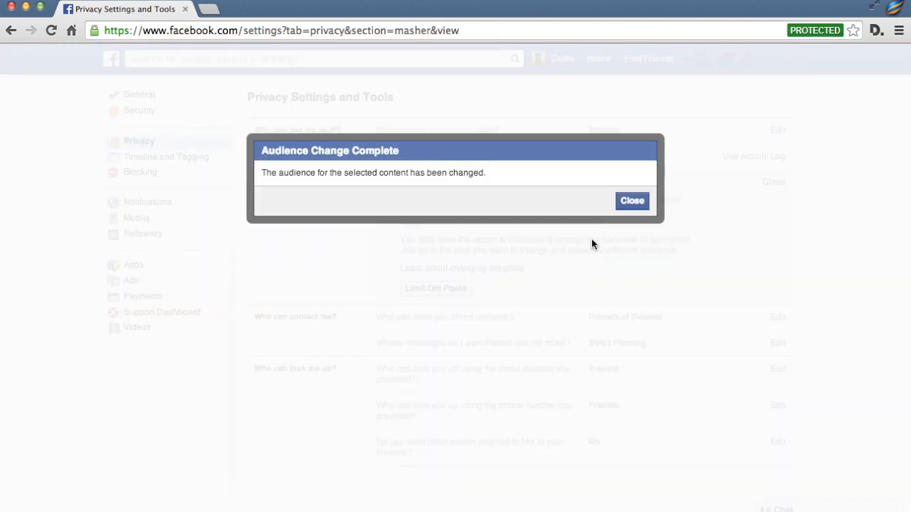
{"action": "left_click", "coordinate": [631, 200]}
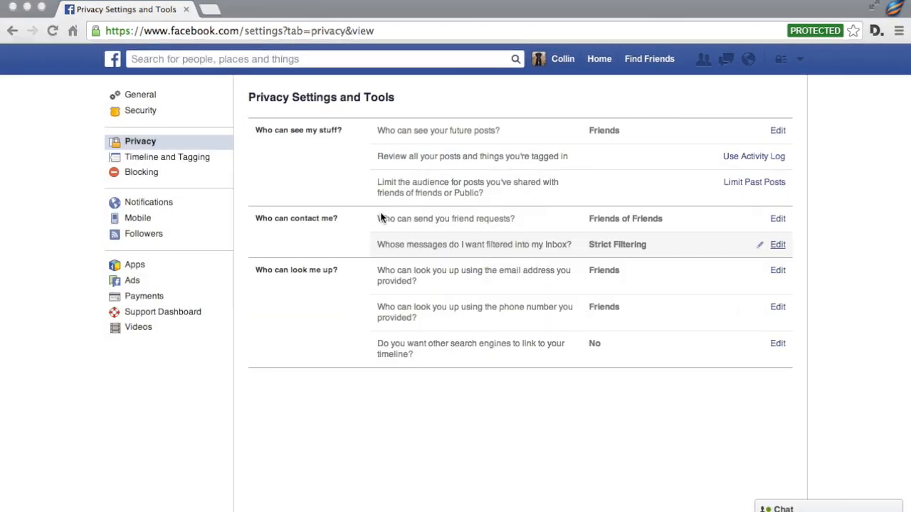
{"action": "left_click", "coordinate": [776, 218]}
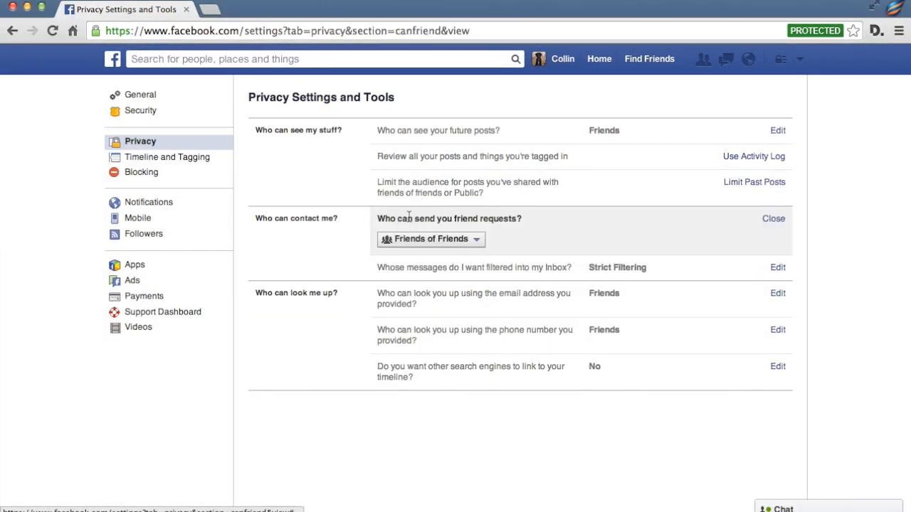
{"action": "left_click", "coordinate": [431, 238]}
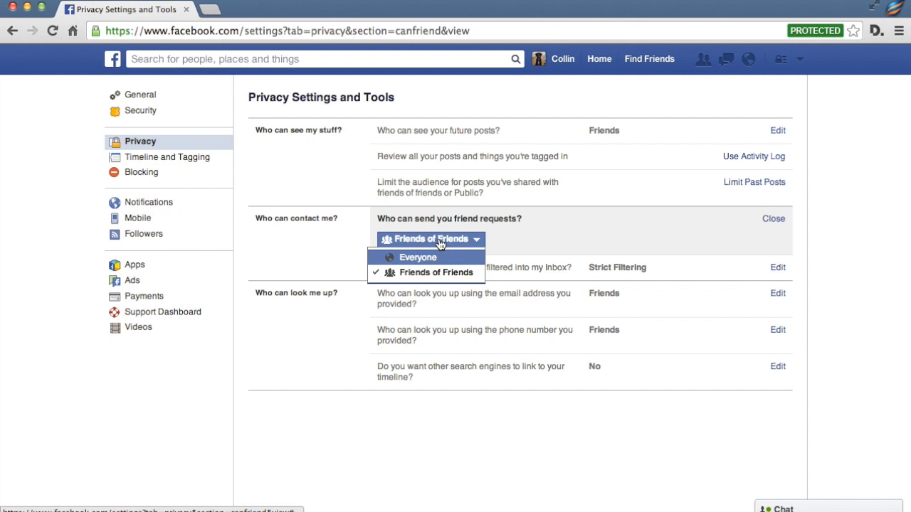
{"action": "left_click", "coordinate": [417, 257]}
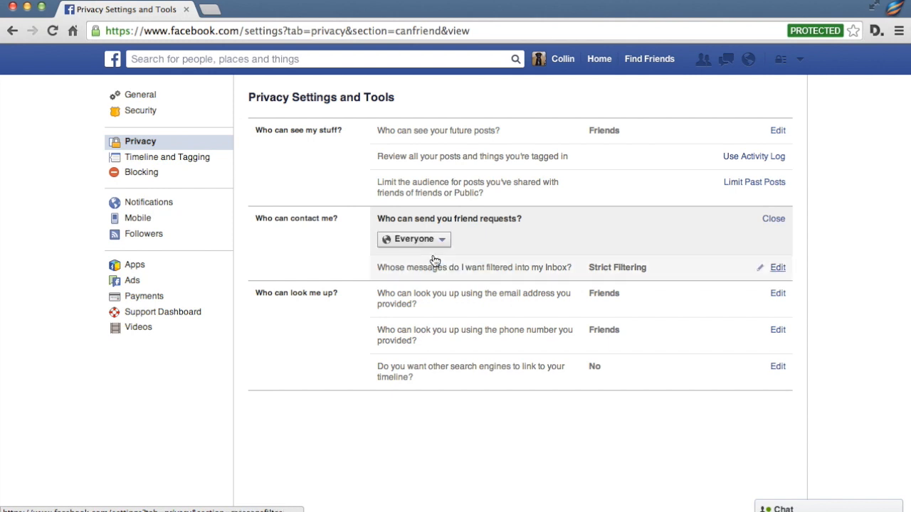
{"action": "left_click", "coordinate": [413, 238]}
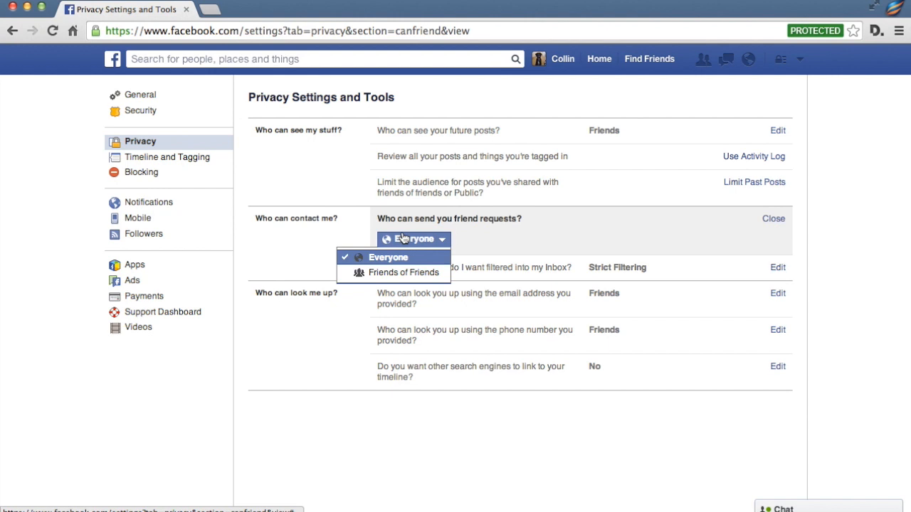
{"action": "left_click", "coordinate": [403, 272]}
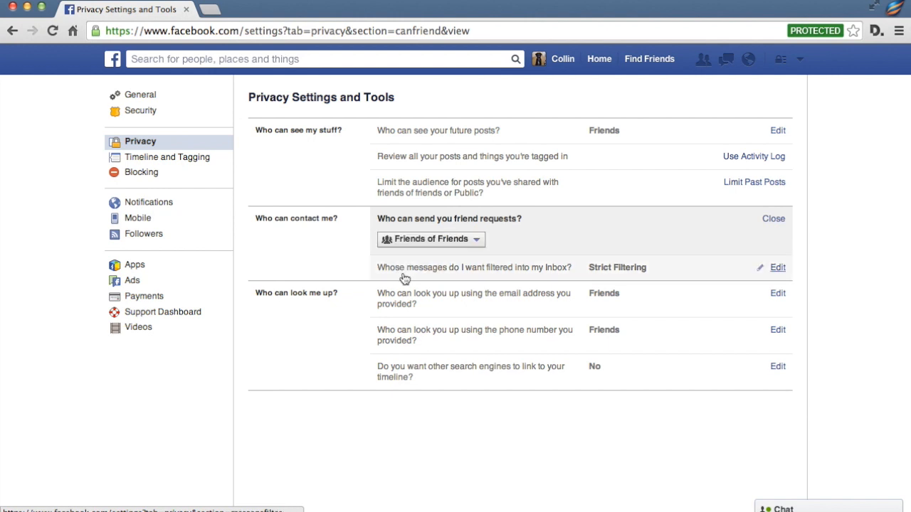
{"action": "mouse_move", "coordinate": [557, 246]}
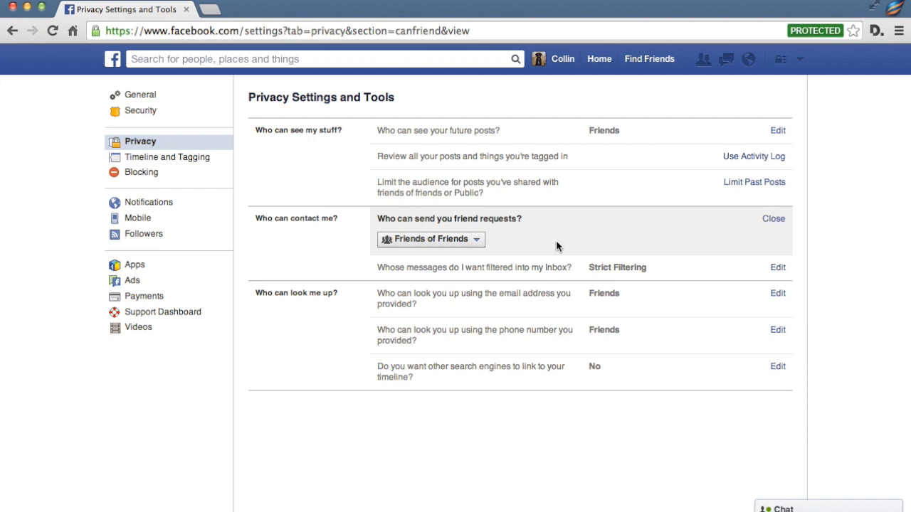
{"action": "mouse_move", "coordinate": [575, 243]}
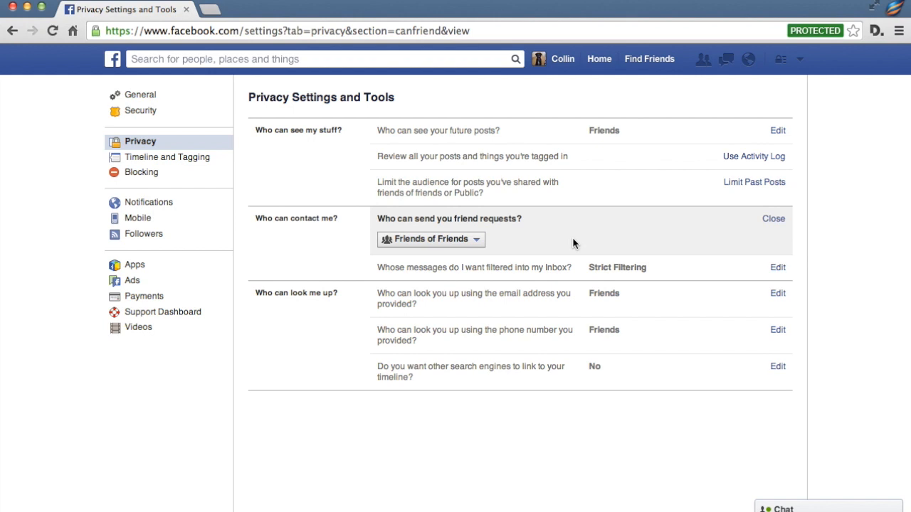
Step: Switch inbox message filtering to Basic Filtering, then back to Strict Filtering
{"action": "left_click", "coordinate": [777, 267]}
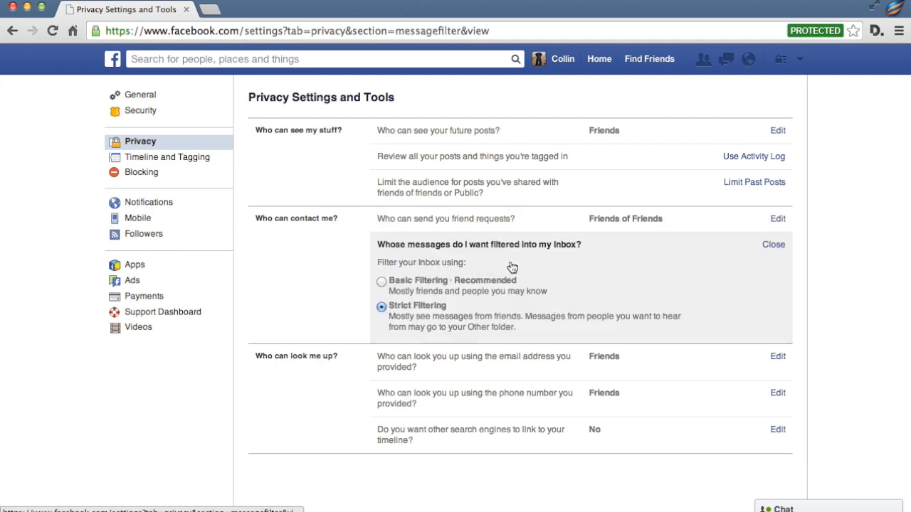
{"action": "mouse_move", "coordinate": [510, 266]}
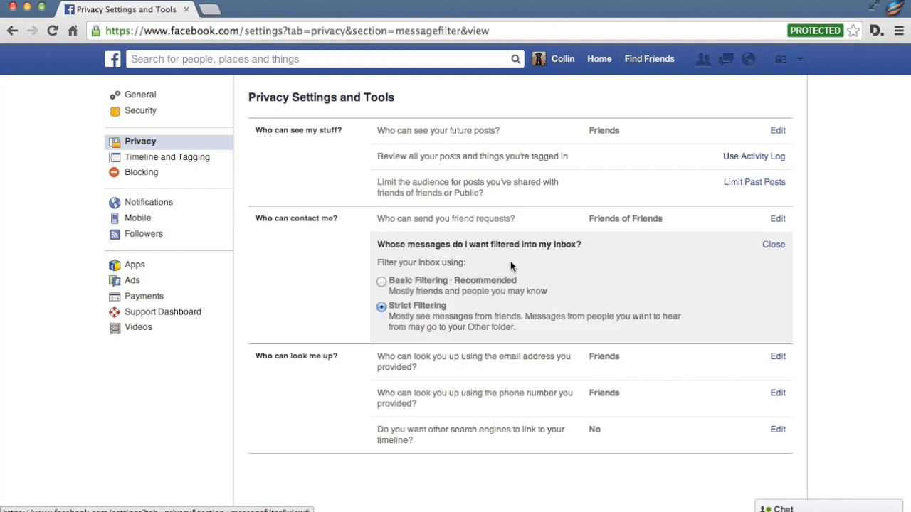
{"action": "mouse_move", "coordinate": [395, 290]}
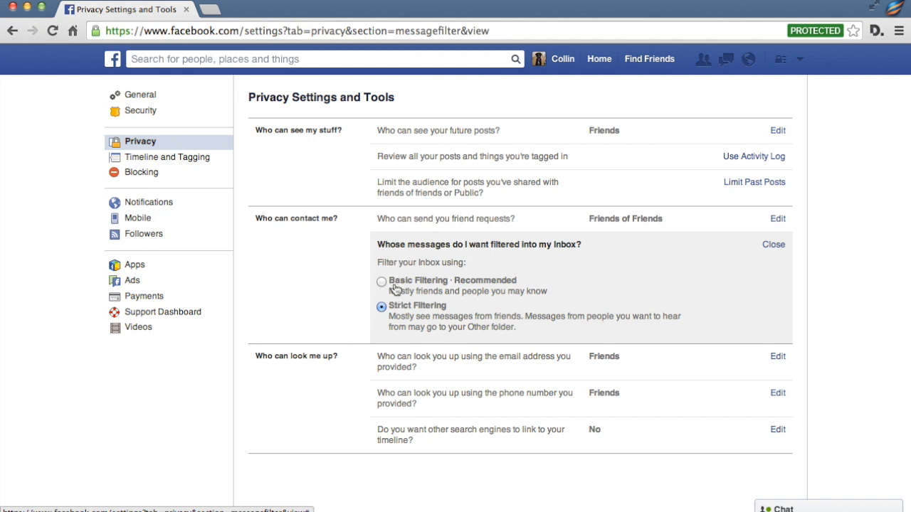
{"action": "left_click", "coordinate": [382, 281]}
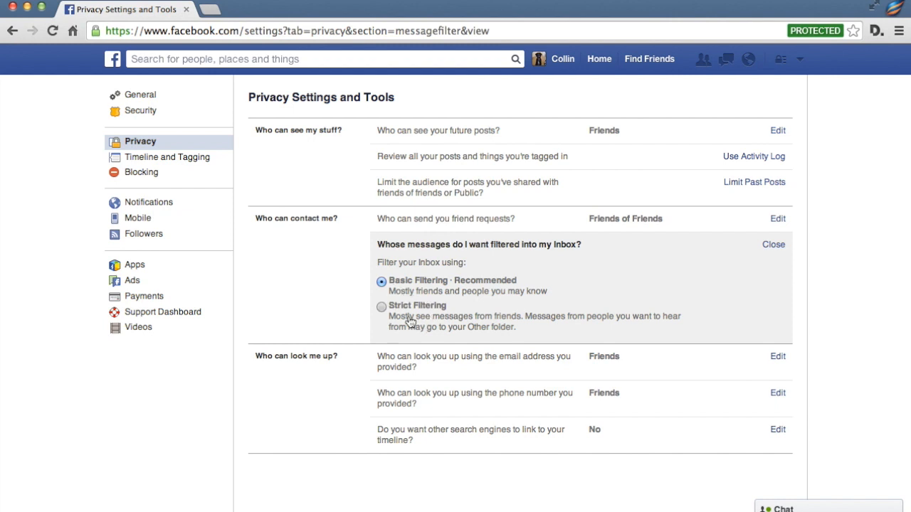
{"action": "left_click", "coordinate": [381, 306]}
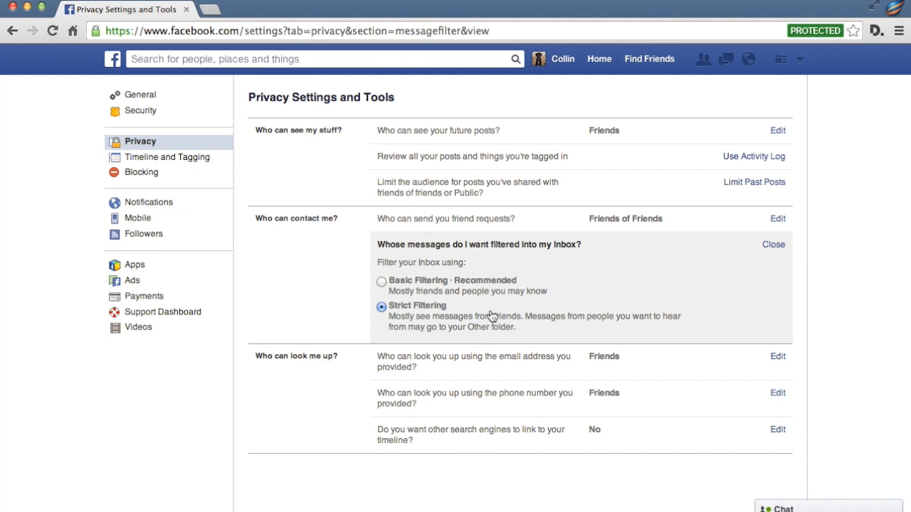
{"action": "mouse_move", "coordinate": [557, 318]}
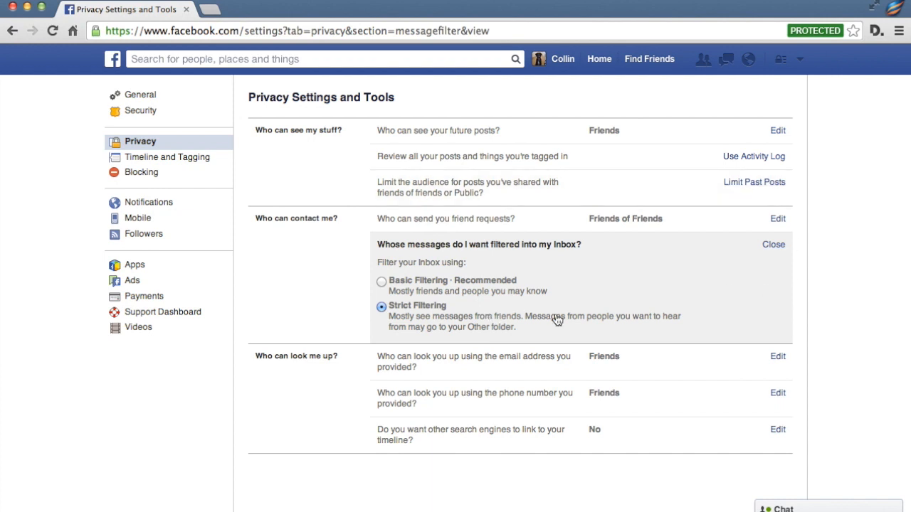
Step: Keep email lookup at Friends, then review phone lookup and open search-engine linking
{"action": "left_click", "coordinate": [774, 244]}
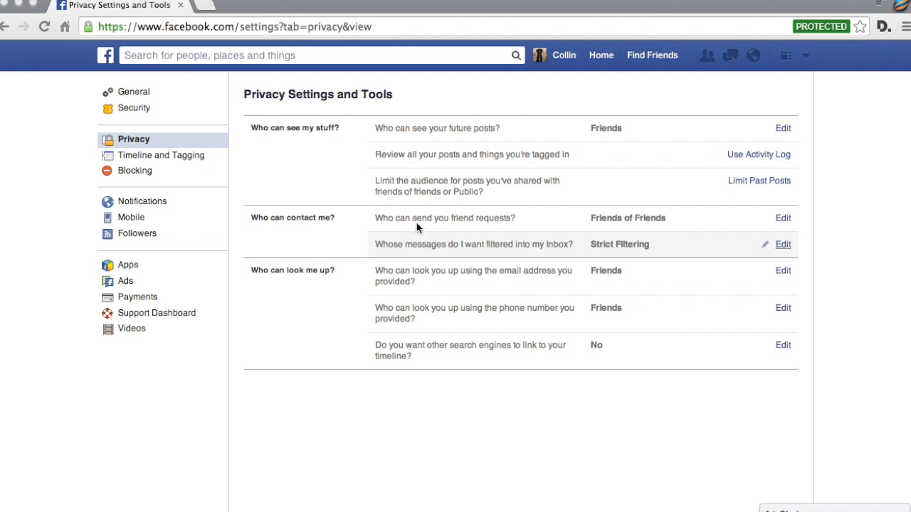
{"action": "mouse_move", "coordinate": [400, 313]}
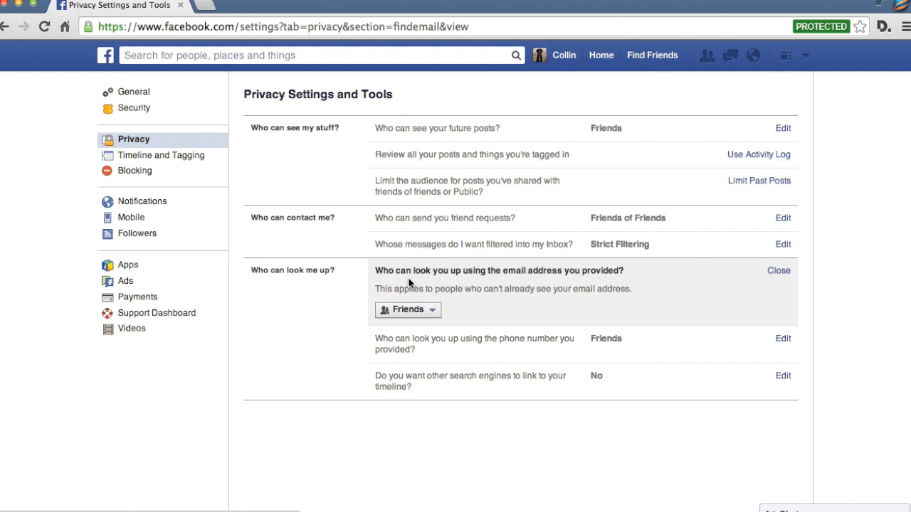
{"action": "left_click", "coordinate": [407, 309]}
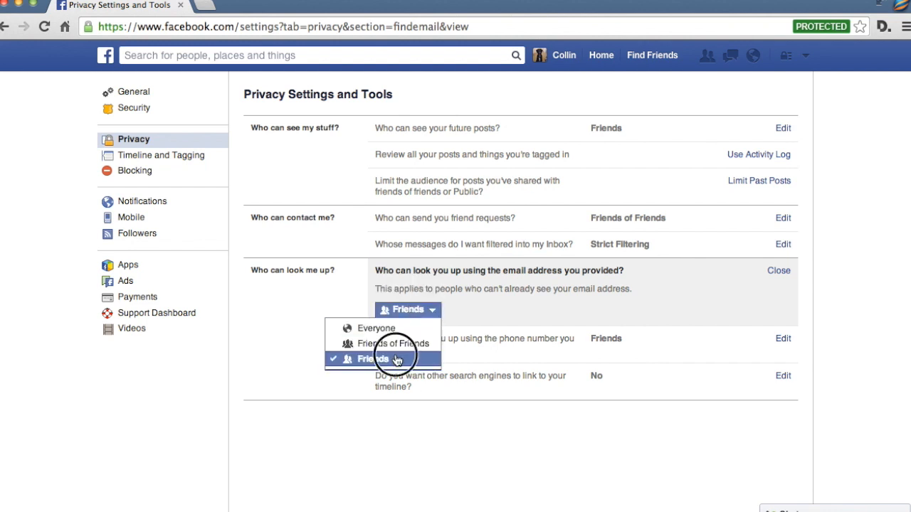
{"action": "left_click", "coordinate": [372, 359]}
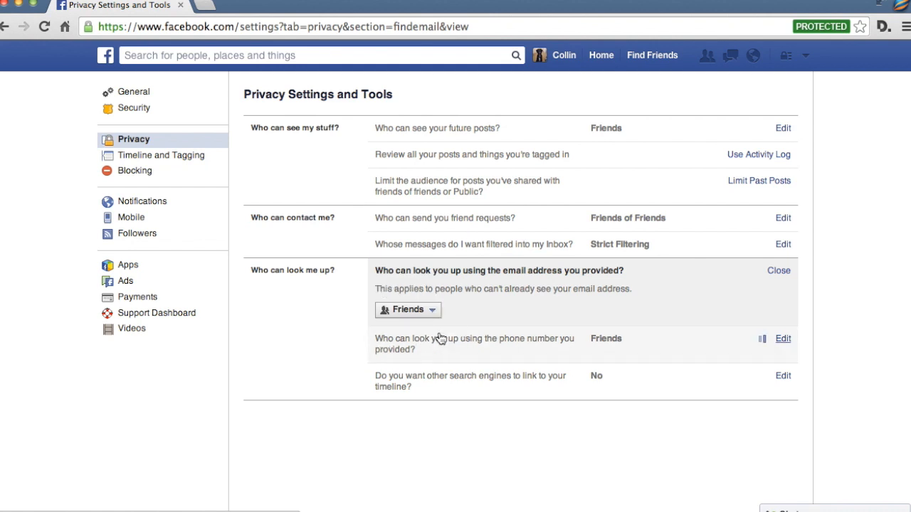
{"action": "left_click", "coordinate": [783, 338]}
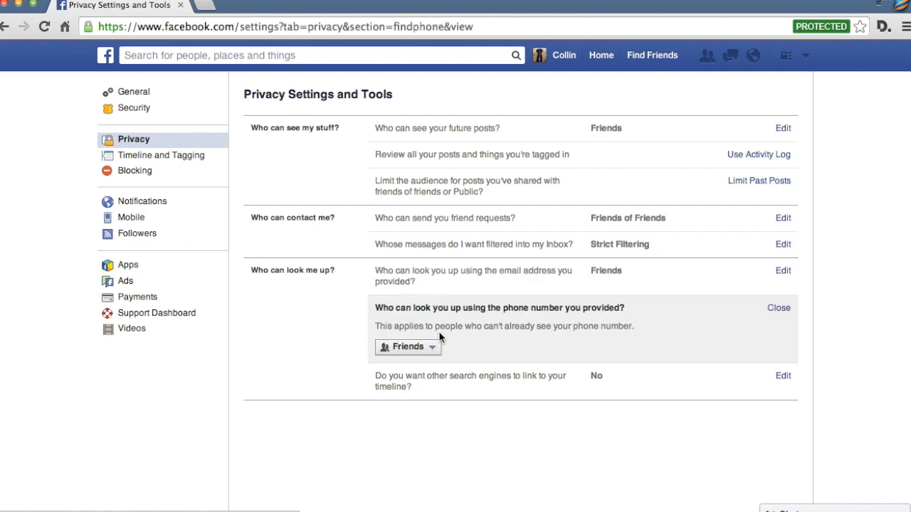
{"action": "mouse_move", "coordinate": [508, 300]}
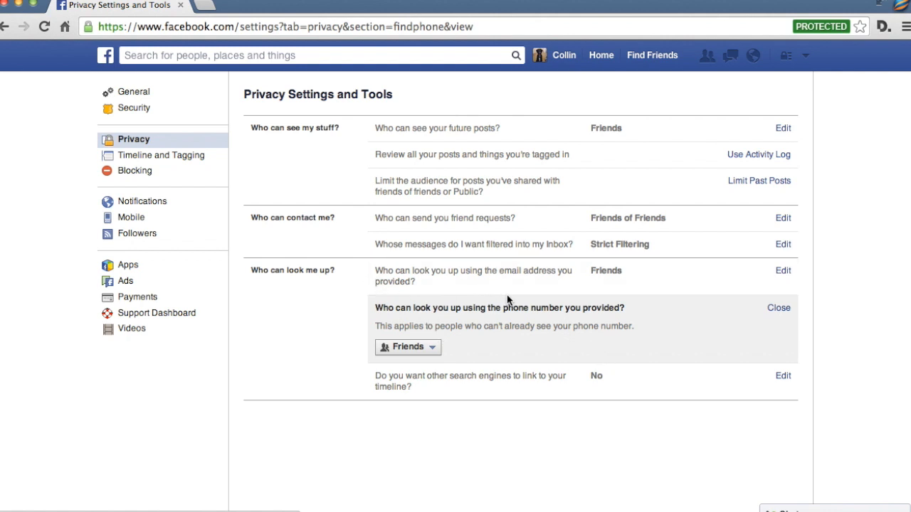
{"action": "left_click", "coordinate": [408, 347]}
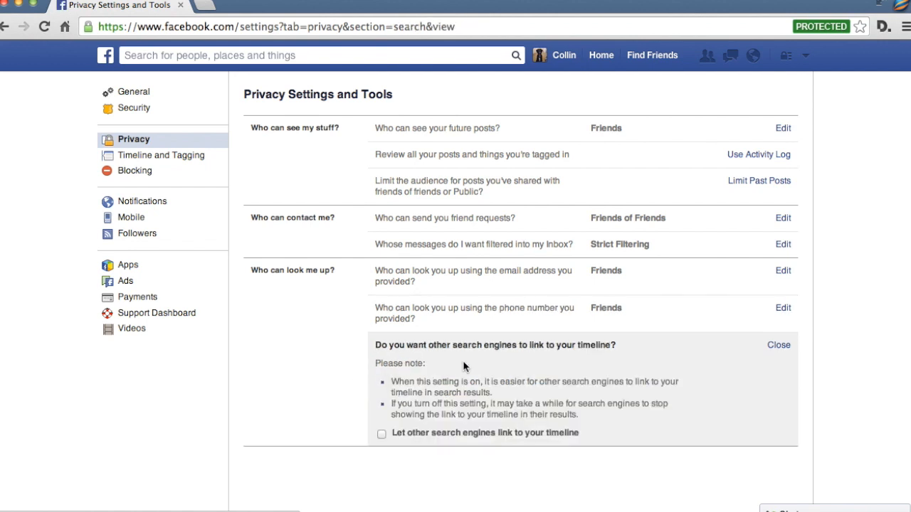
Step: Try ticking search-engine timeline linking, then dismiss the confirmation so it stays off
{"action": "scroll", "scroll_direction": "down", "scroll_amount": 3}
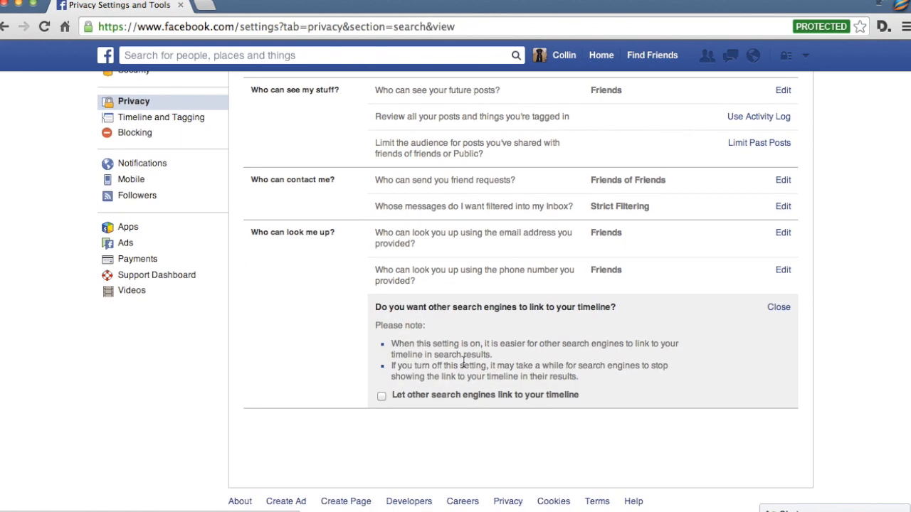
{"action": "mouse_move", "coordinate": [178, 43]}
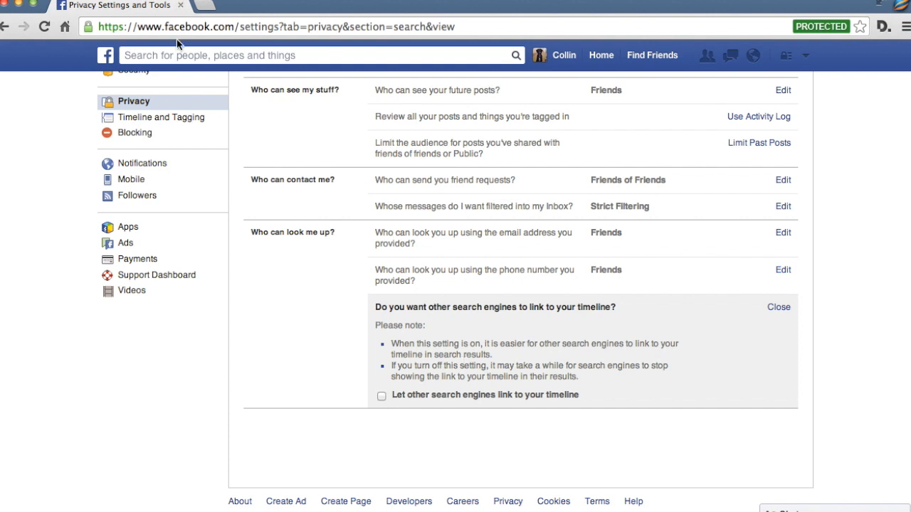
{"action": "left_click", "coordinate": [313, 55]}
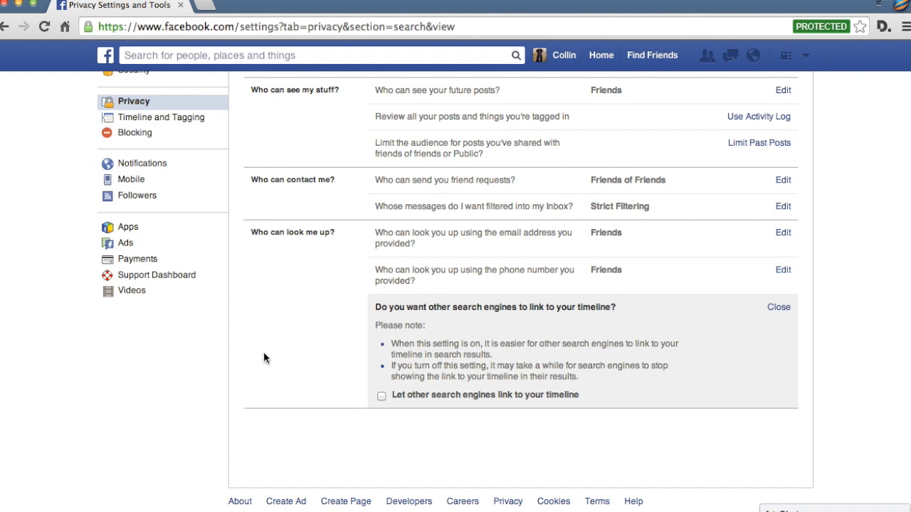
{"action": "mouse_move", "coordinate": [468, 496]}
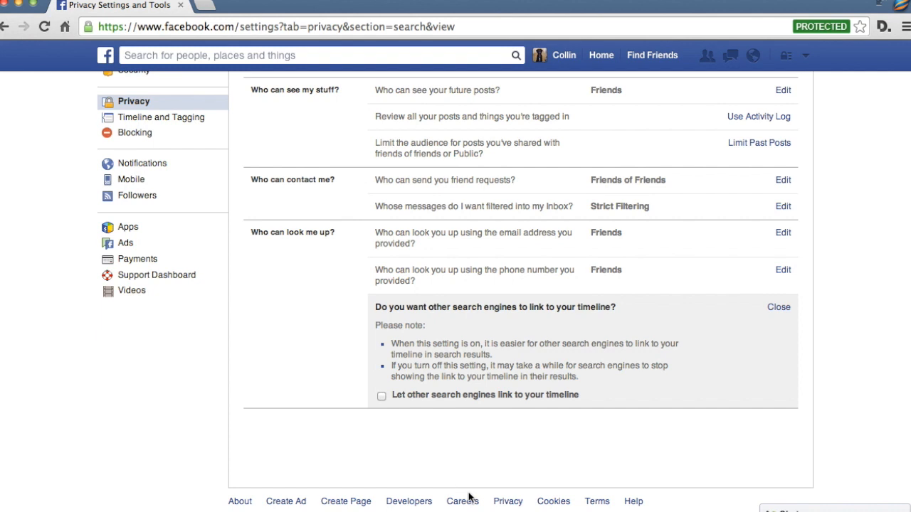
{"action": "mouse_move", "coordinate": [379, 396]}
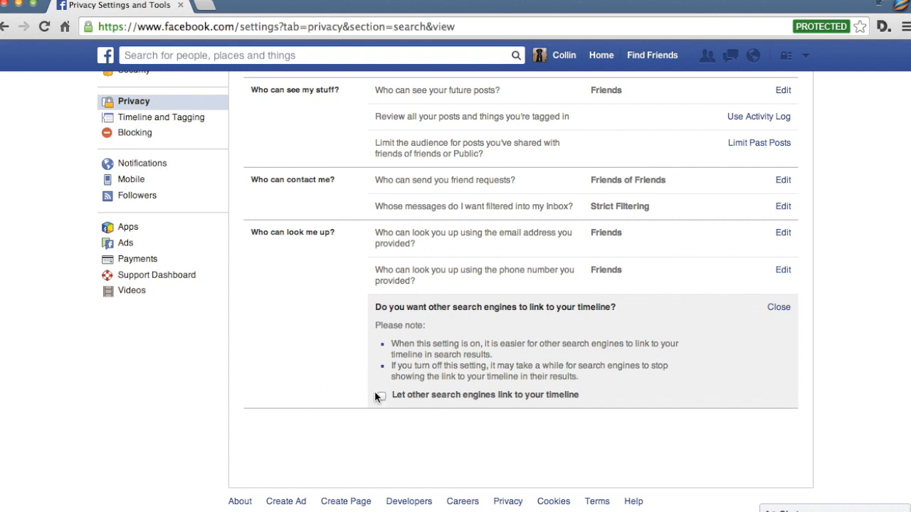
{"action": "left_click", "coordinate": [380, 394]}
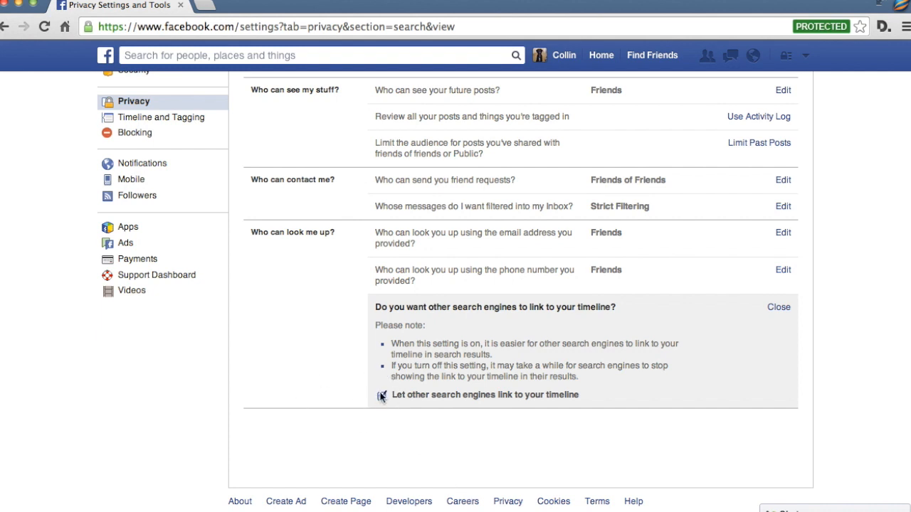
{"action": "left_click", "coordinate": [382, 395]}
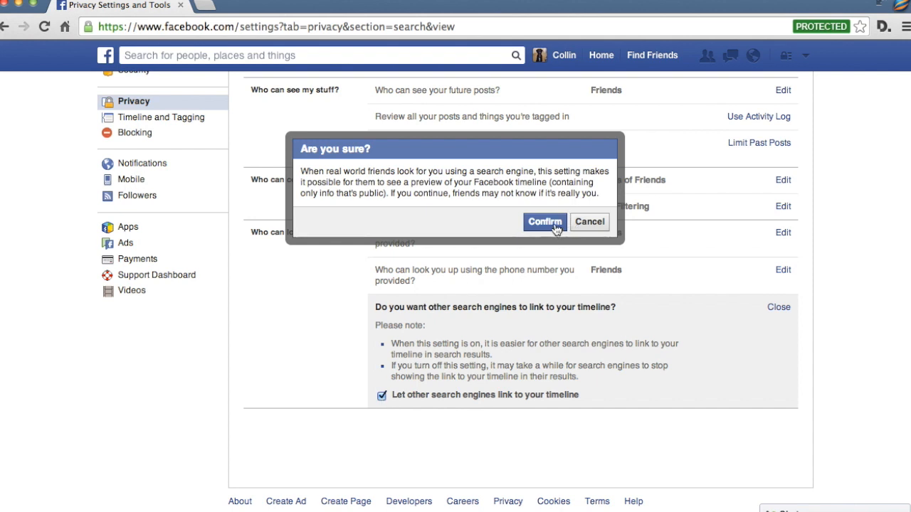
{"action": "left_click", "coordinate": [545, 221]}
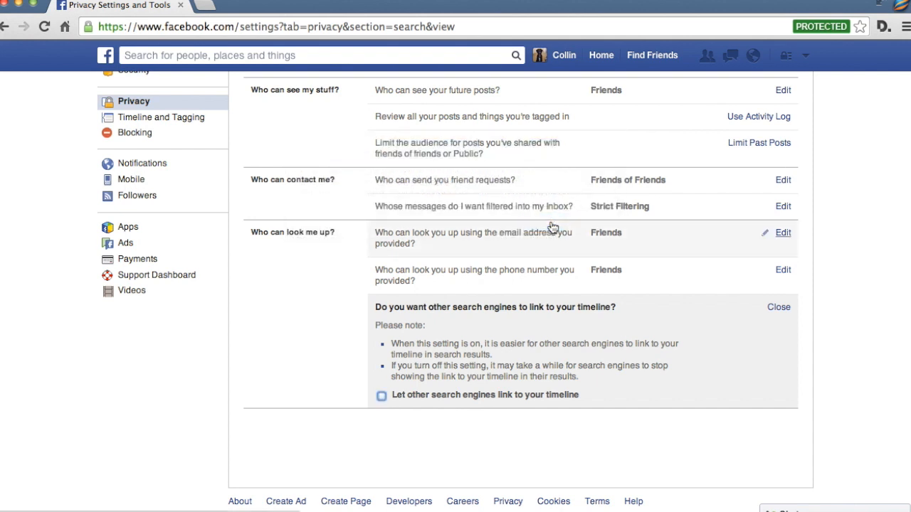
{"action": "mouse_move", "coordinate": [667, 379]}
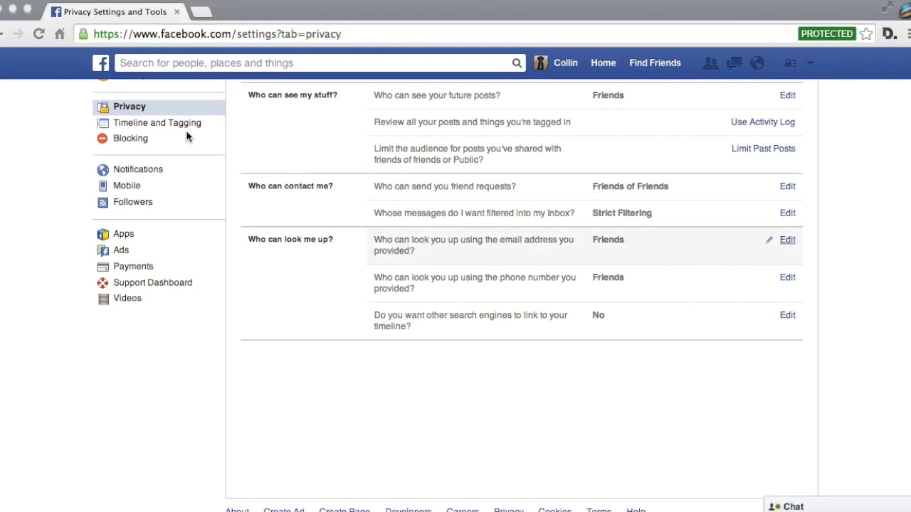
{"action": "mouse_move", "coordinate": [161, 126]}
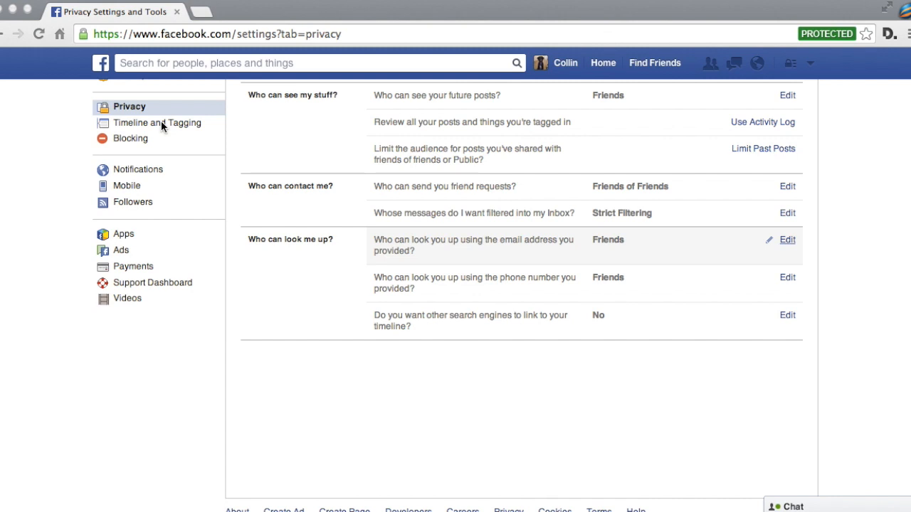
Step: In Timeline and Tagging, keep timeline posting at Friends and open the tagged-post review setting
{"action": "left_click", "coordinate": [157, 123]}
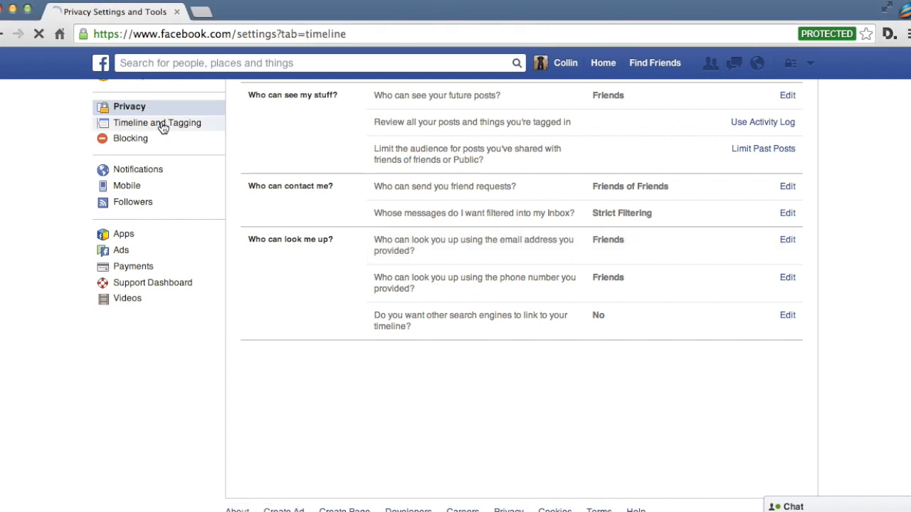
{"action": "left_click", "coordinate": [156, 123]}
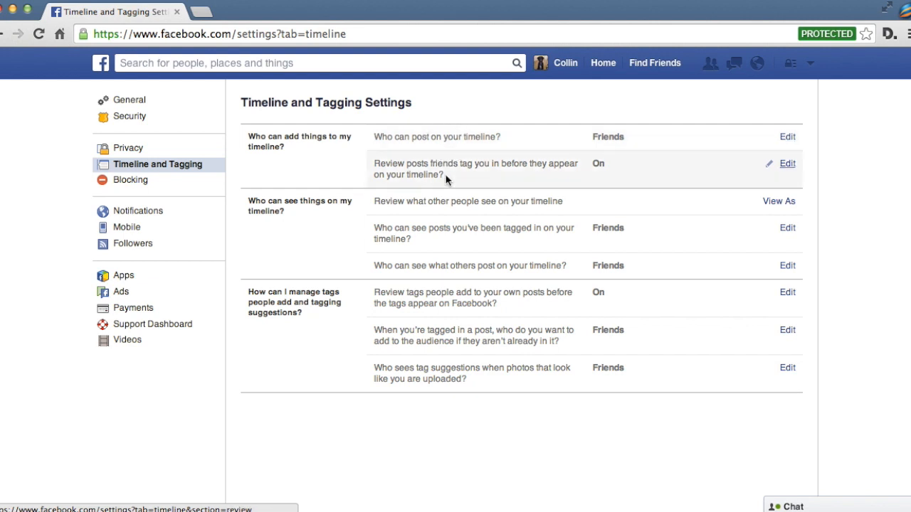
{"action": "left_click", "coordinate": [787, 137]}
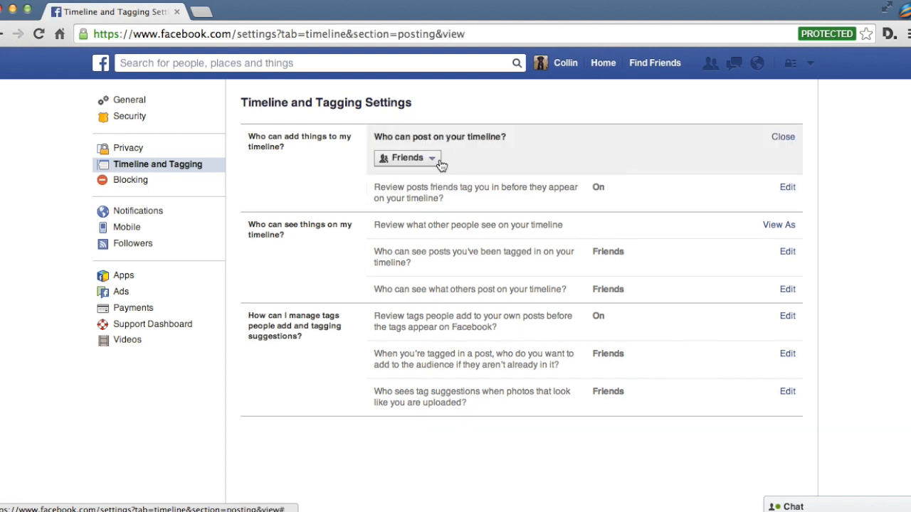
{"action": "left_click", "coordinate": [406, 157]}
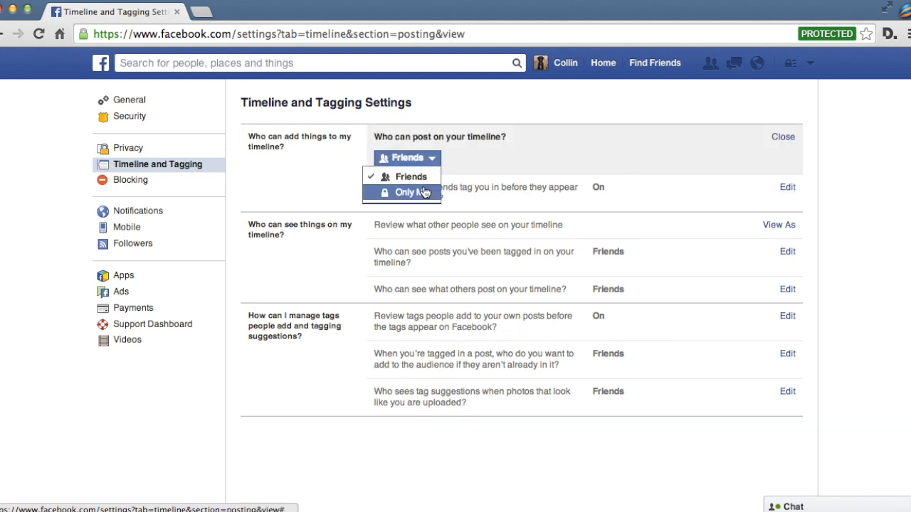
{"action": "mouse_move", "coordinate": [411, 175]}
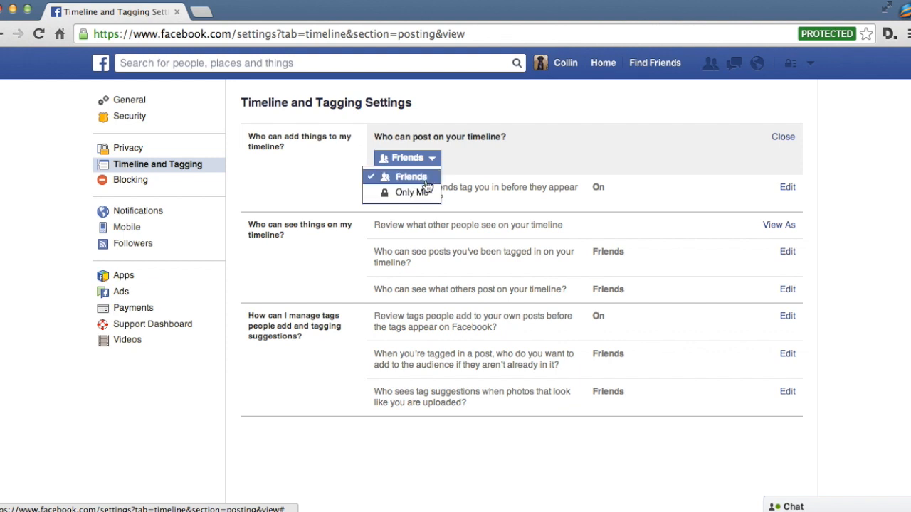
{"action": "left_click", "coordinate": [411, 177]}
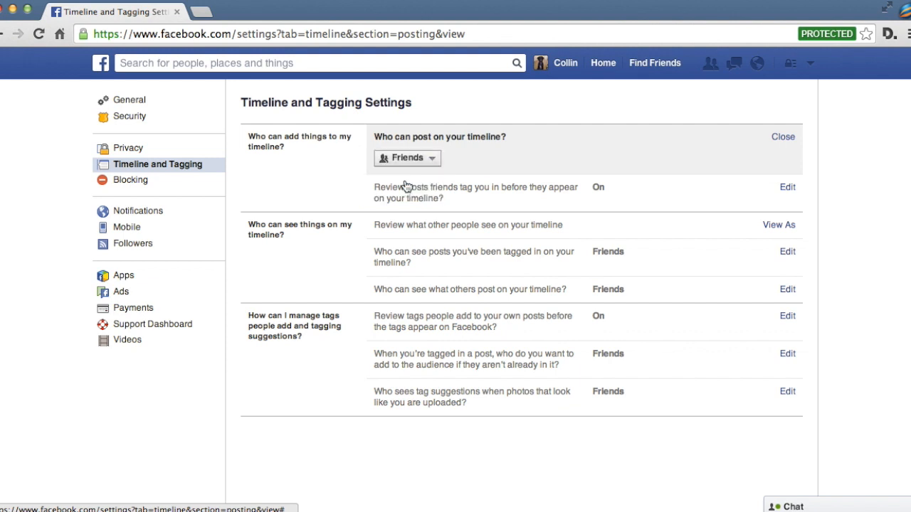
{"action": "mouse_move", "coordinate": [491, 198]}
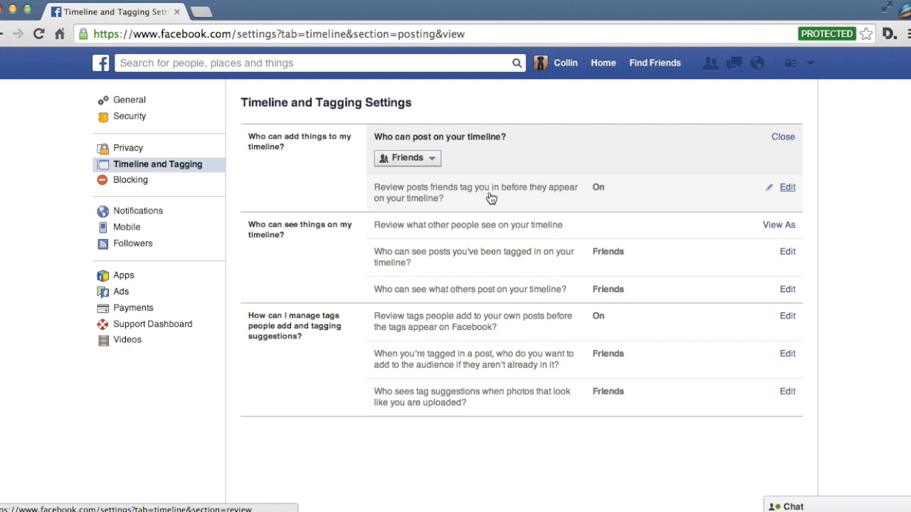
{"action": "left_click", "coordinate": [787, 187]}
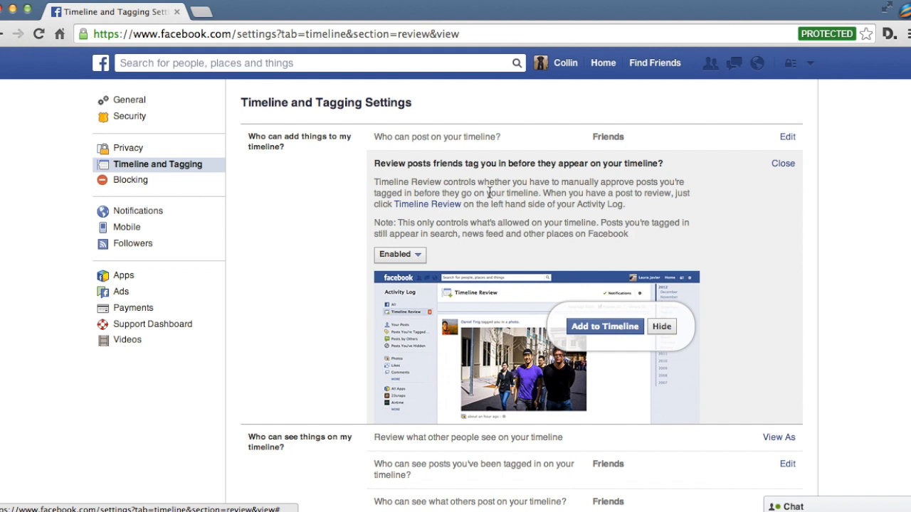
{"action": "mouse_move", "coordinate": [427, 256]}
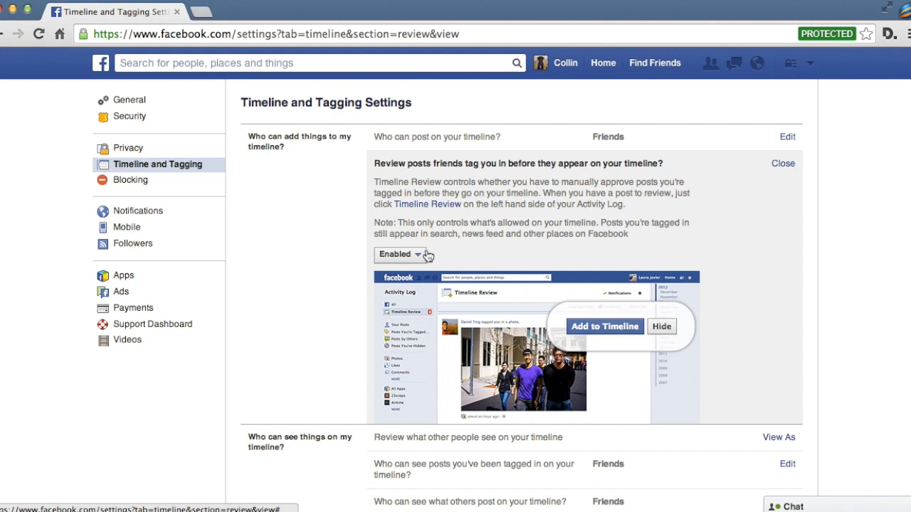
{"action": "left_click", "coordinate": [402, 254]}
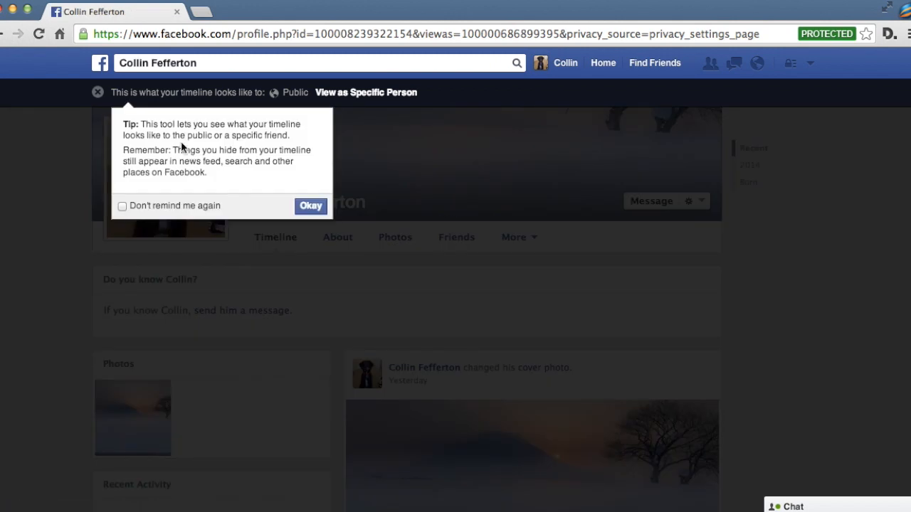
{"action": "mouse_move", "coordinate": [318, 192]}
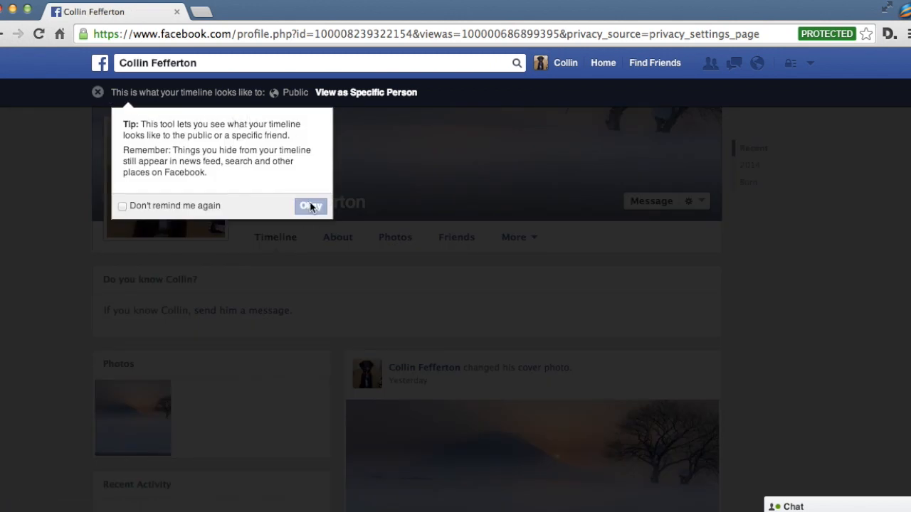
{"action": "left_click", "coordinate": [309, 205]}
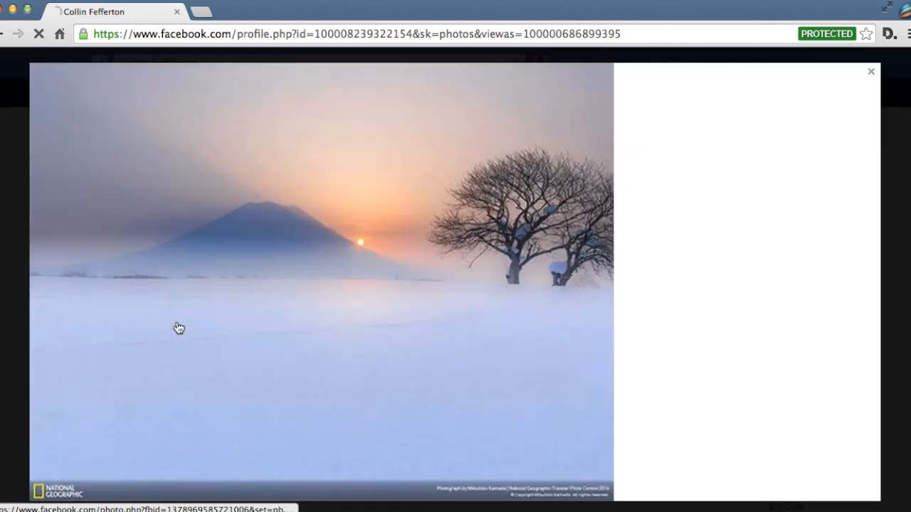
{"action": "left_click", "coordinate": [870, 71]}
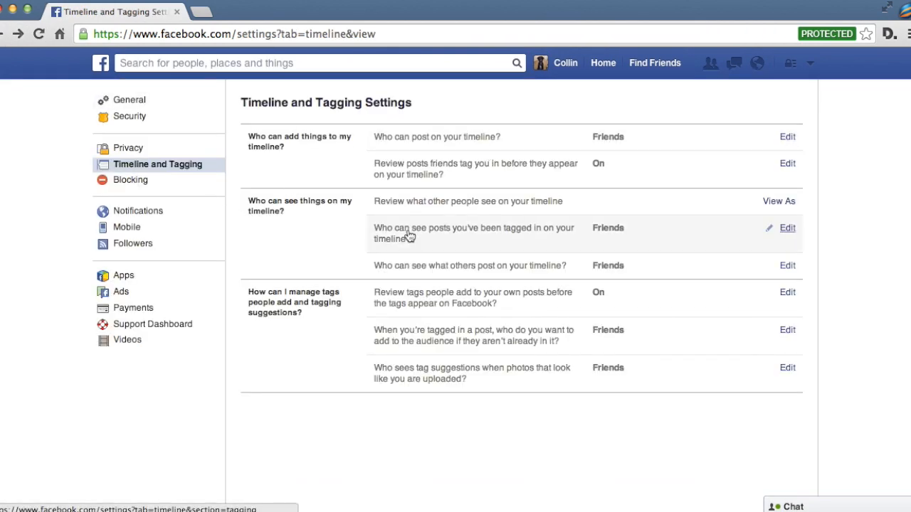
Step: Check the tagged-posts audience and confirm timeline review is still enabled
{"action": "left_click", "coordinate": [787, 228]}
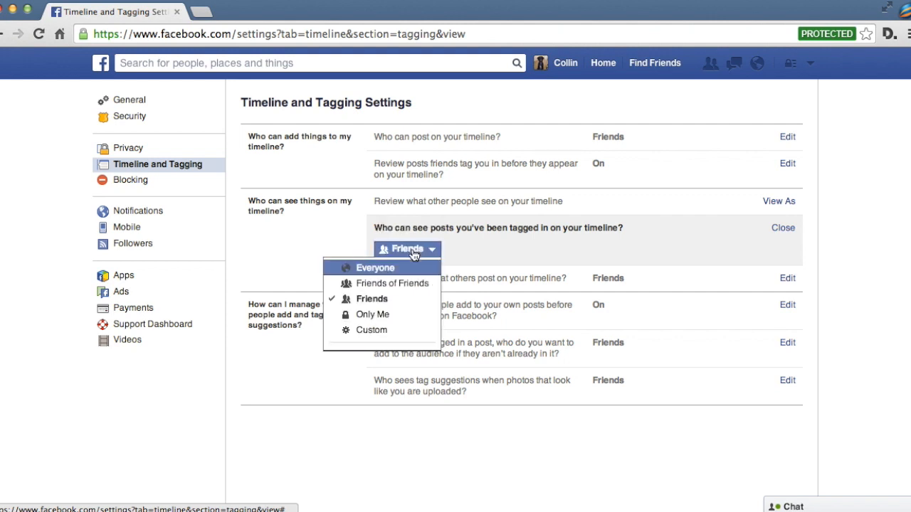
{"action": "mouse_move", "coordinate": [373, 315]}
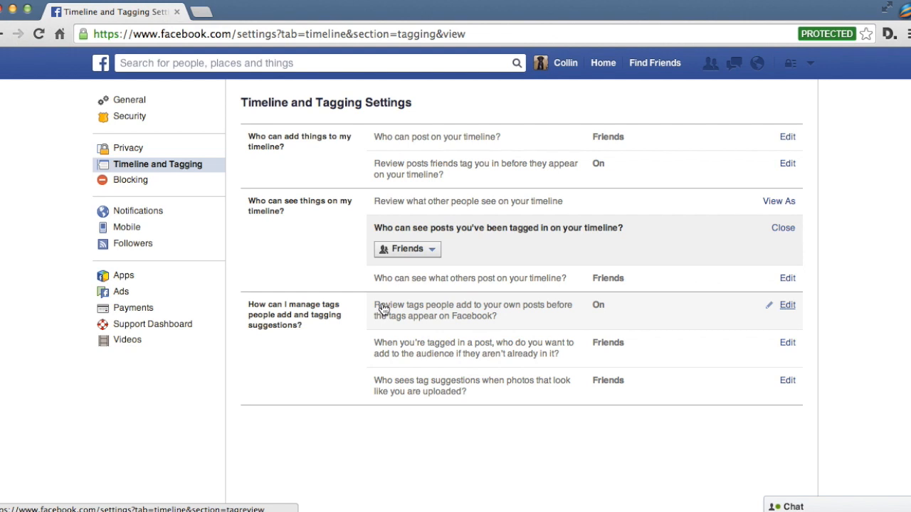
{"action": "left_click", "coordinate": [787, 164]}
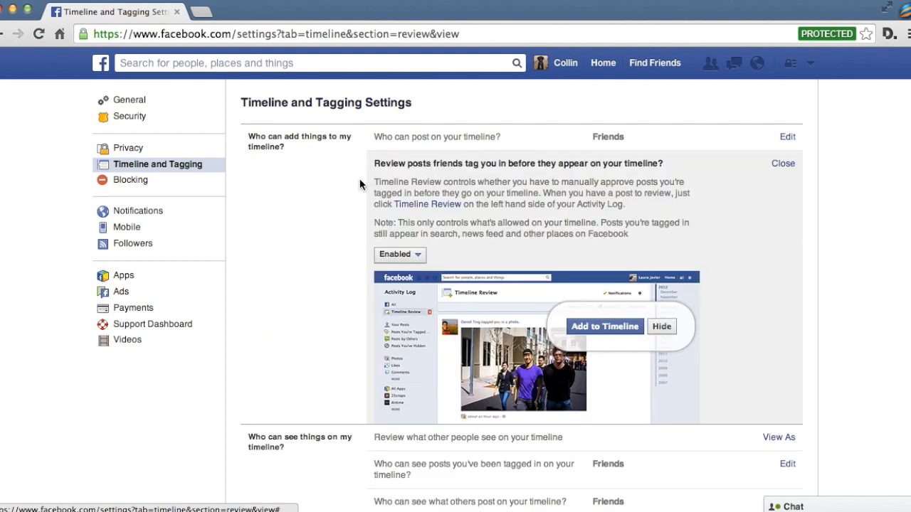
{"action": "mouse_move", "coordinate": [403, 308]}
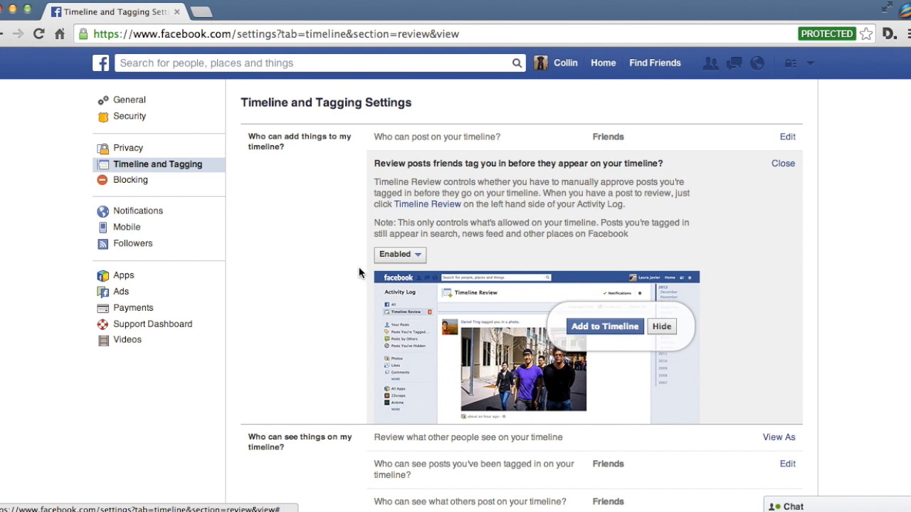
{"action": "left_click", "coordinate": [781, 163]}
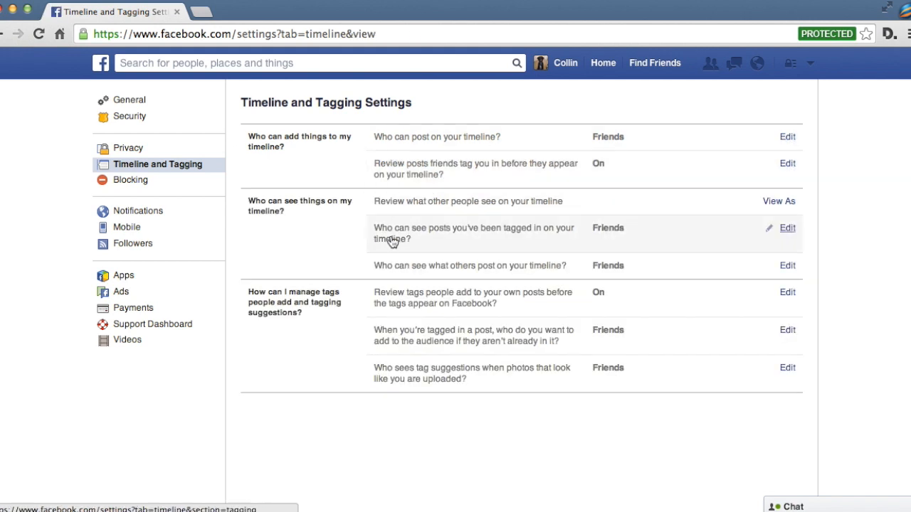
Step: Switch who sees others' timeline posts to Only Me, then back to Friends
{"action": "scroll", "scroll_direction": "down", "scroll_amount": 3}
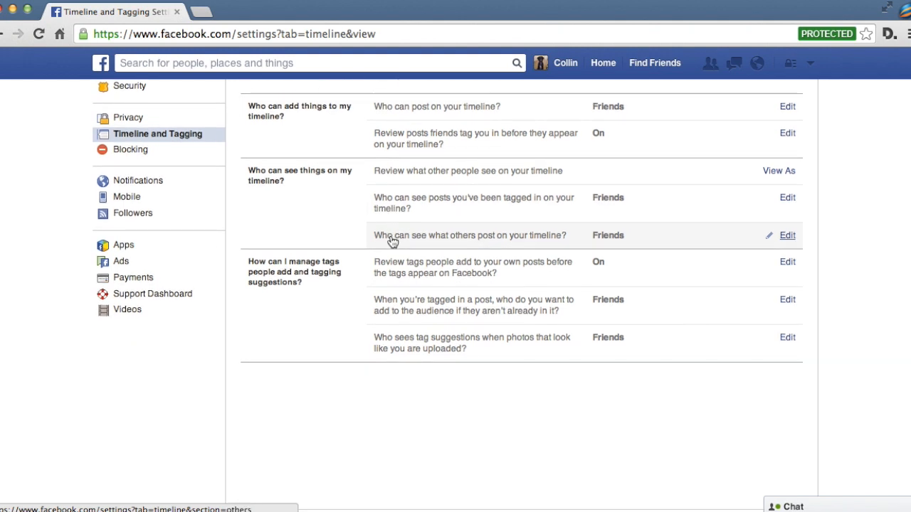
{"action": "left_click", "coordinate": [392, 239]}
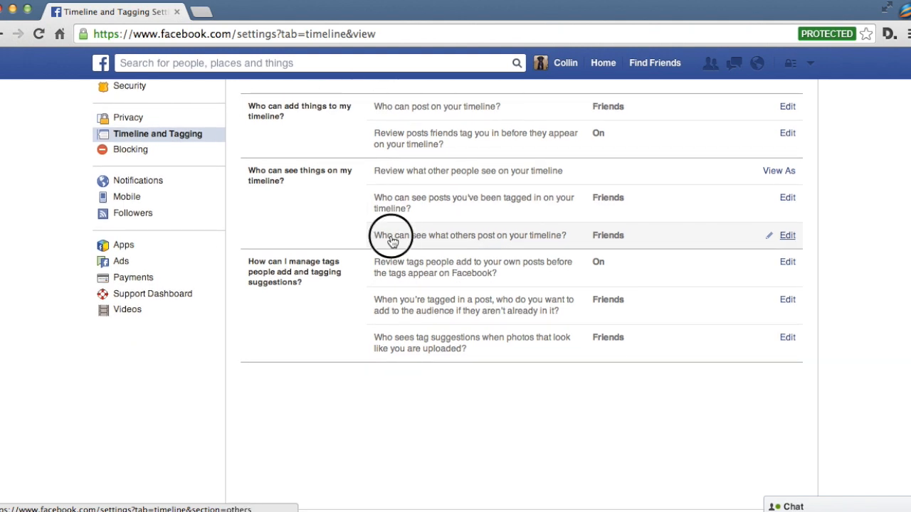
{"action": "left_click", "coordinate": [787, 235]}
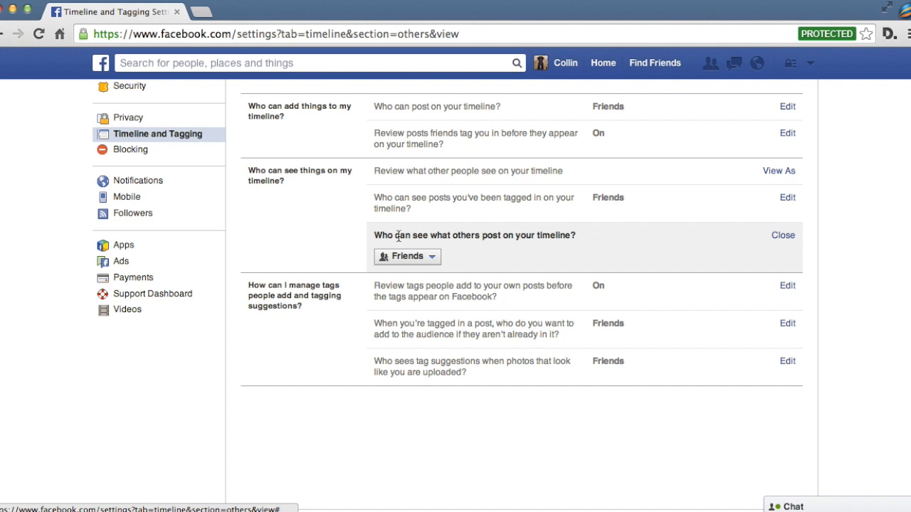
{"action": "left_click", "coordinate": [407, 256]}
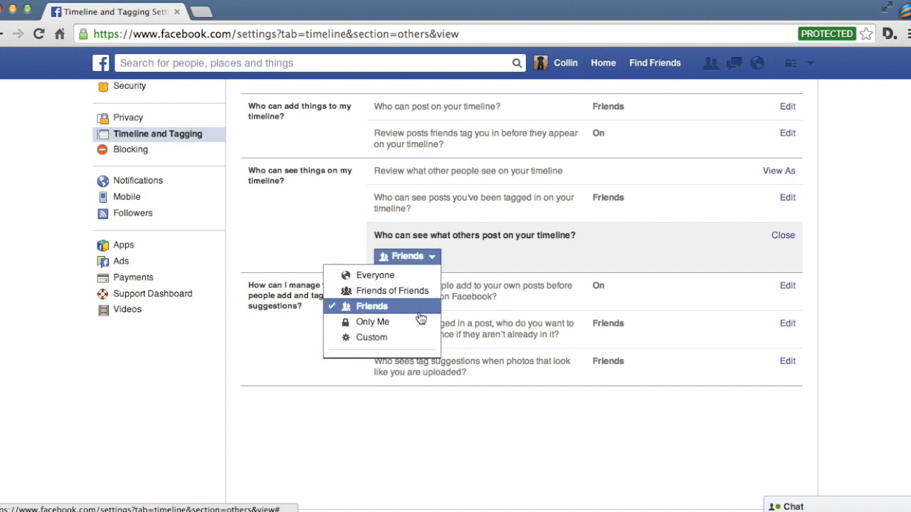
{"action": "left_click", "coordinate": [372, 321]}
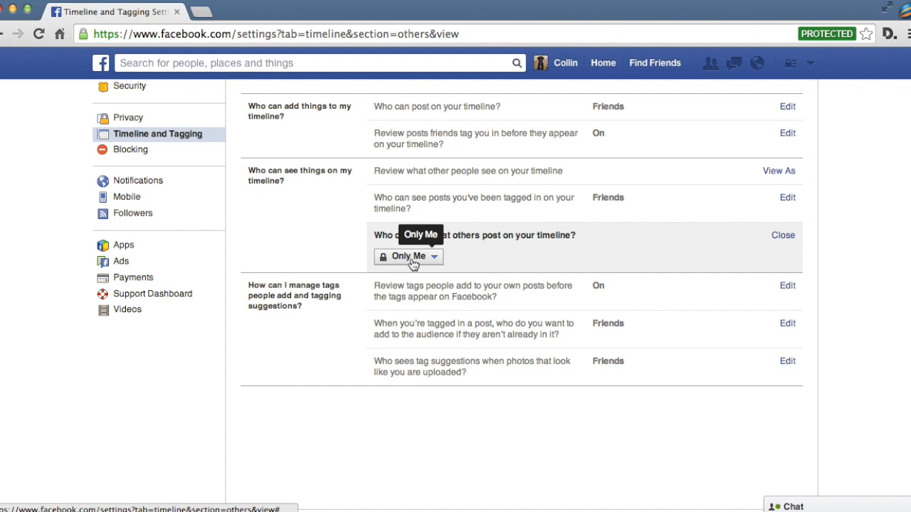
{"action": "left_click", "coordinate": [408, 256]}
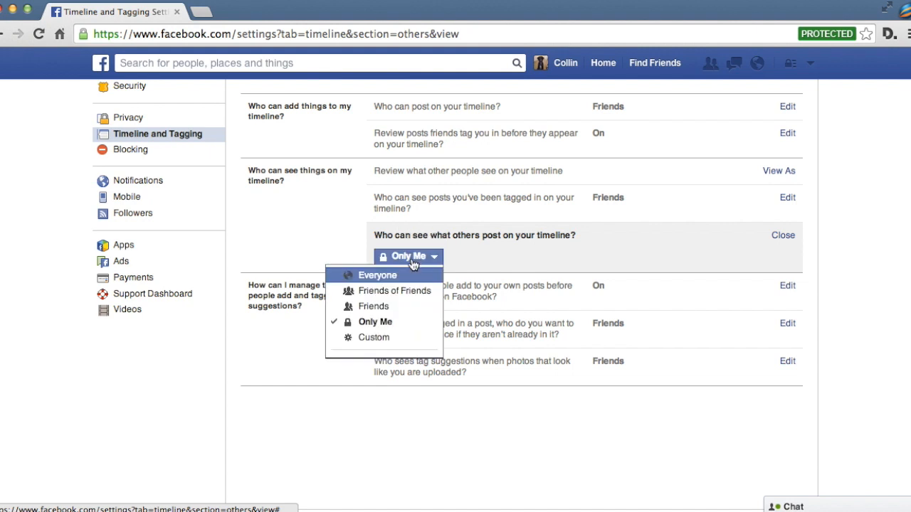
{"action": "mouse_move", "coordinate": [407, 291]}
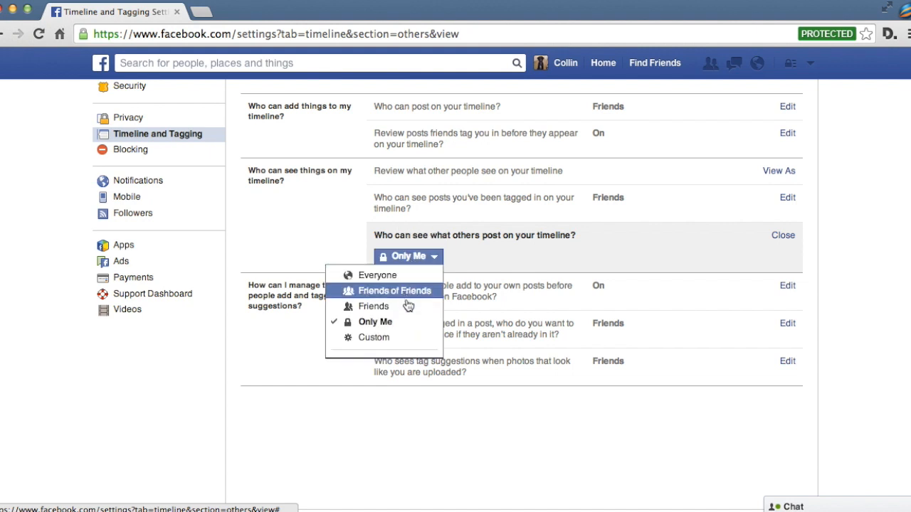
{"action": "mouse_move", "coordinate": [373, 306]}
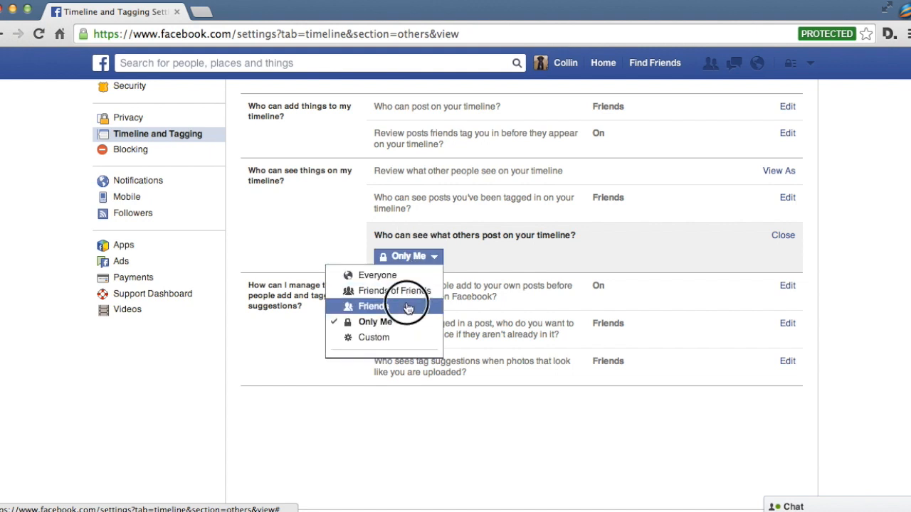
{"action": "left_click", "coordinate": [371, 306]}
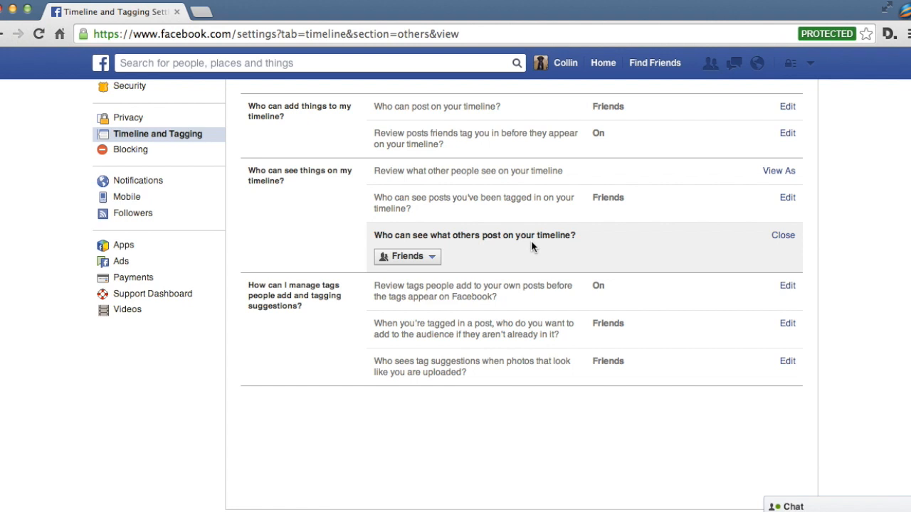
{"action": "mouse_move", "coordinate": [330, 246]}
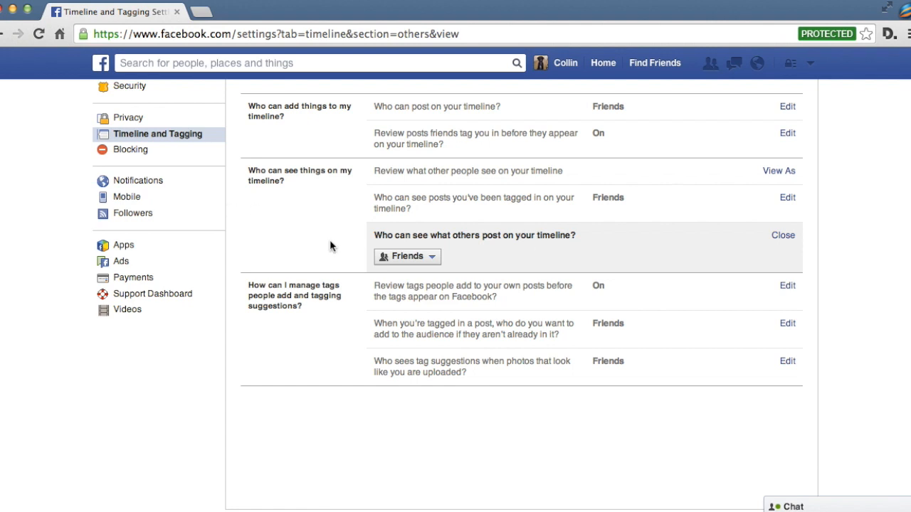
Step: Close the others' posts setting and view 'Review tags people add to your own posts' showing Enabled
{"action": "left_click", "coordinate": [783, 235]}
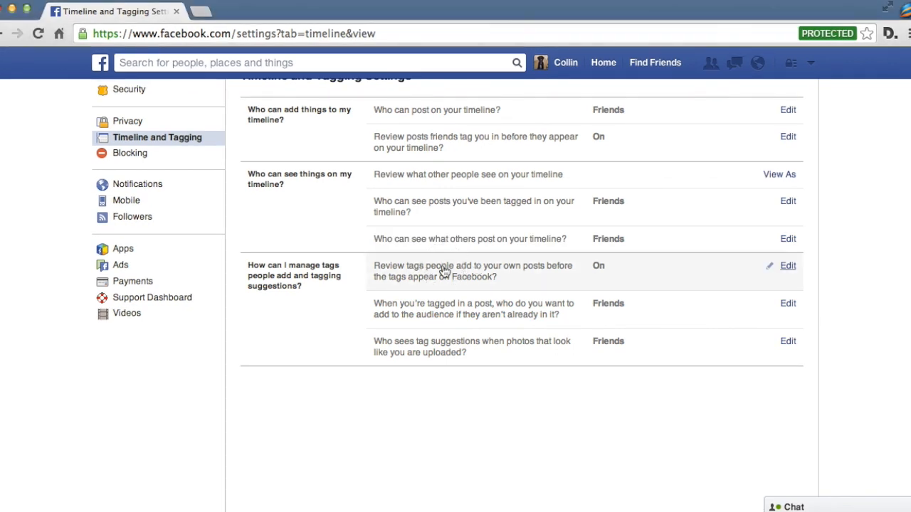
{"action": "mouse_move", "coordinate": [461, 280]}
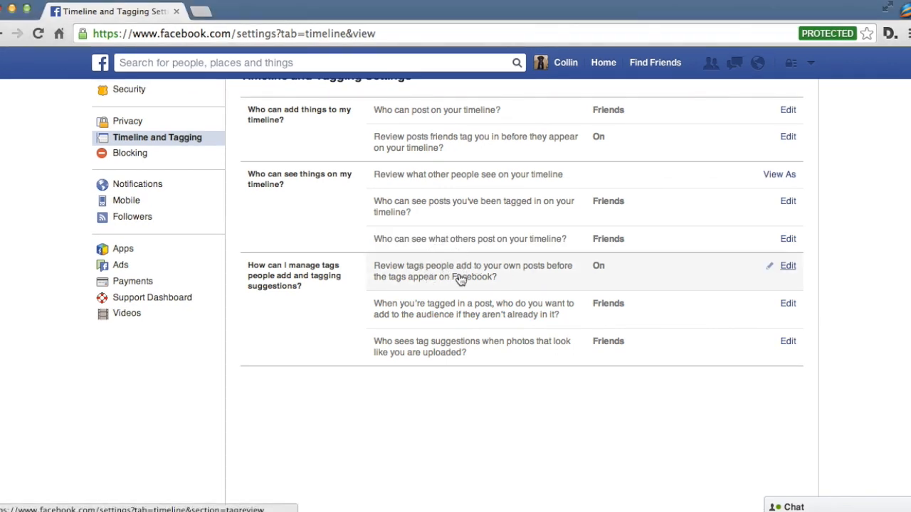
{"action": "left_click", "coordinate": [787, 266]}
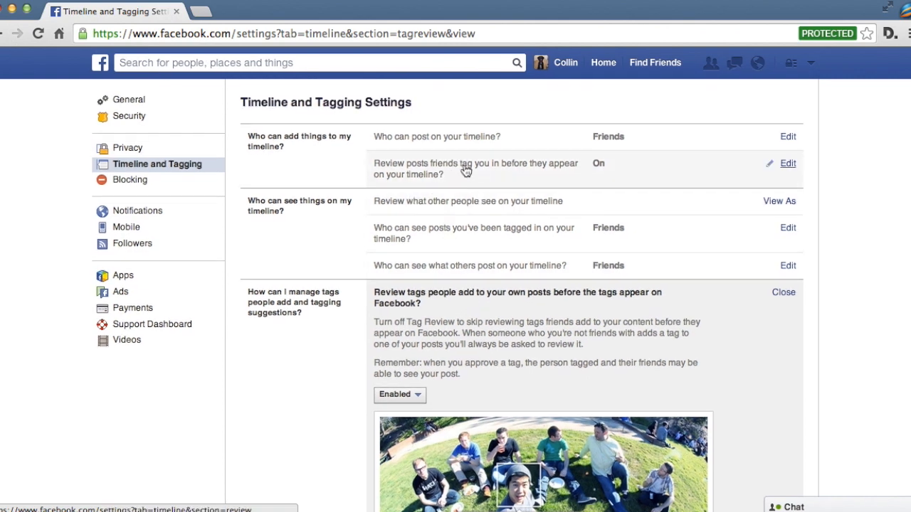
{"action": "scroll", "scroll_direction": "down", "scroll_amount": 3}
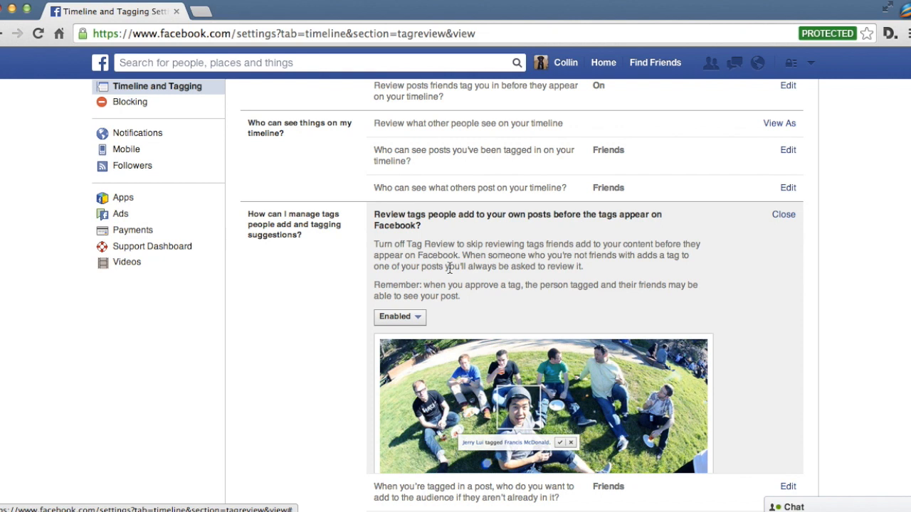
{"action": "mouse_move", "coordinate": [408, 227]}
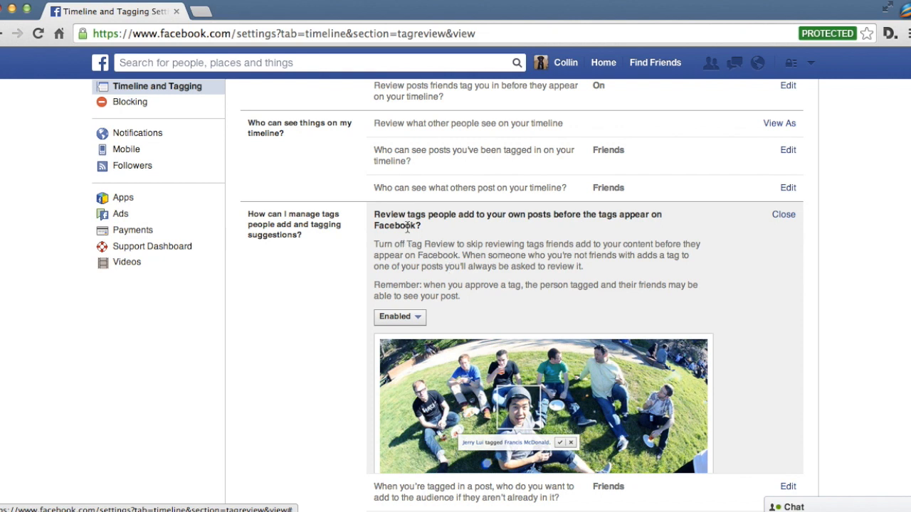
{"action": "mouse_move", "coordinate": [460, 235]}
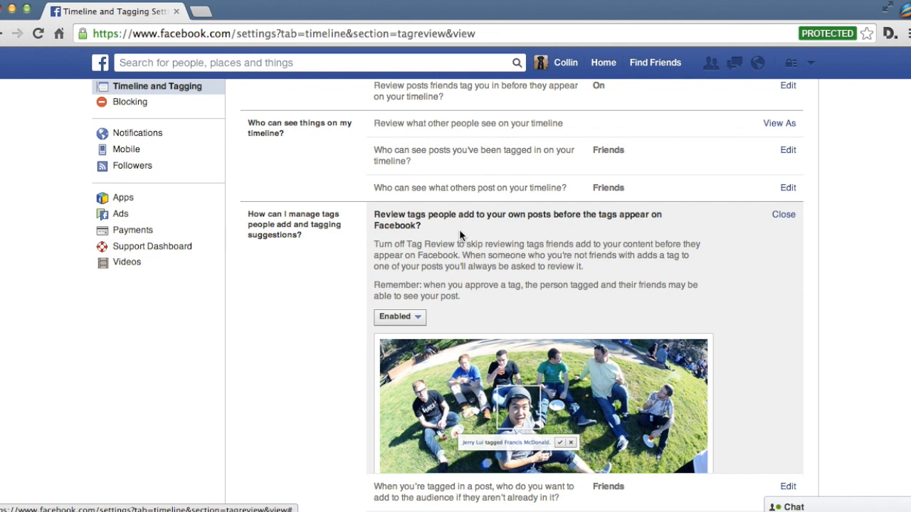
{"action": "mouse_move", "coordinate": [391, 317]}
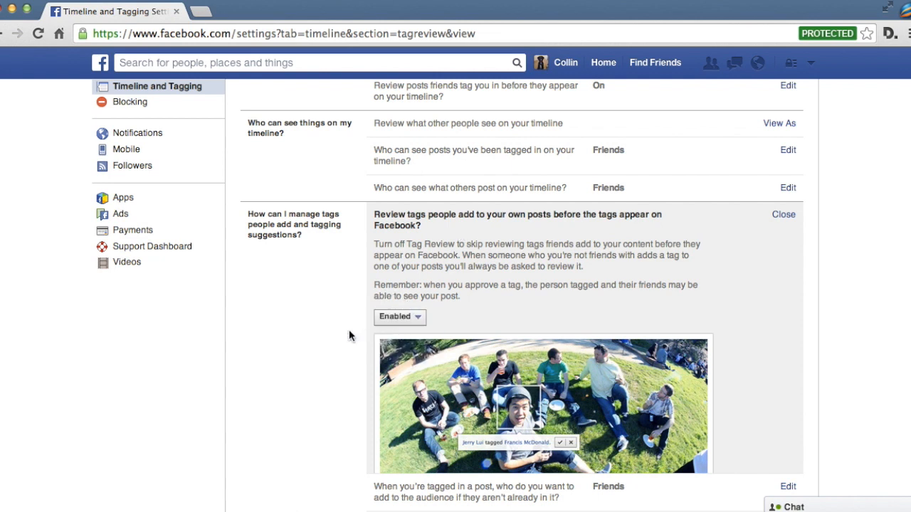
Step: Switch the tagged-post added audience to Only Me, restore Friends, and close it
{"action": "left_click", "coordinate": [782, 214]}
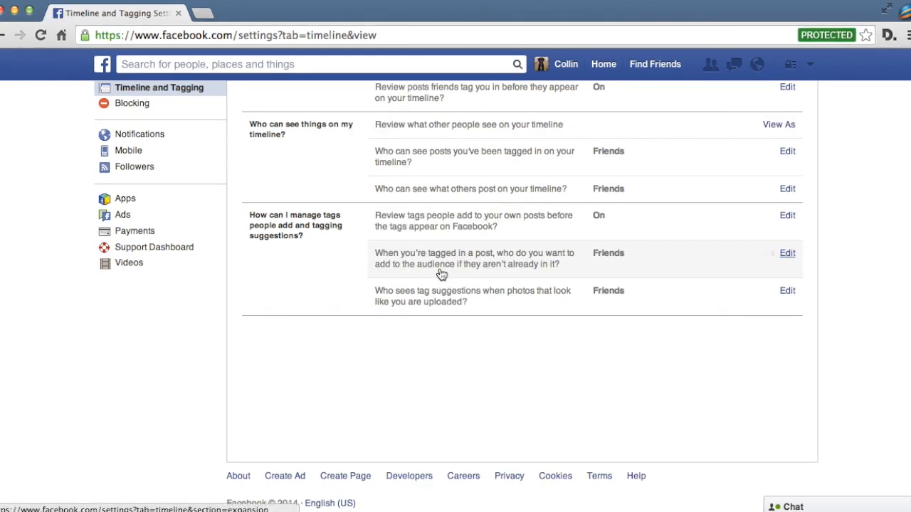
{"action": "left_click", "coordinate": [787, 253]}
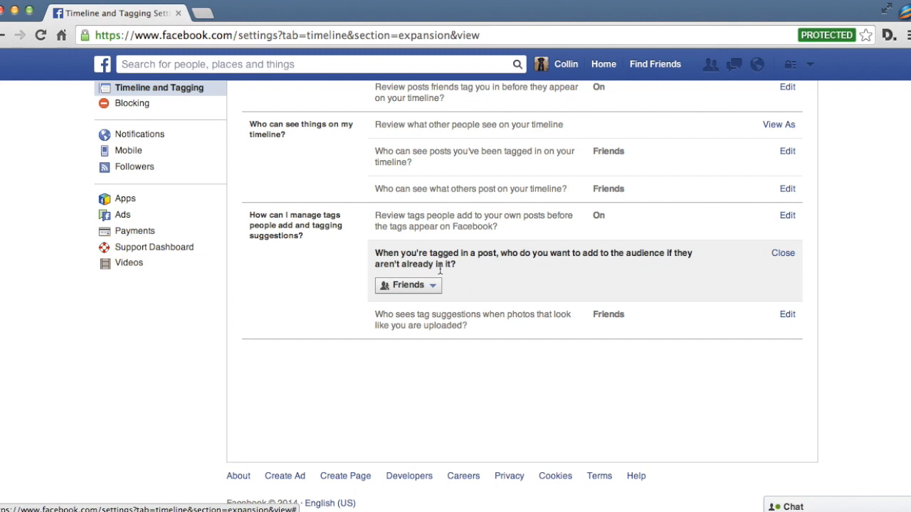
{"action": "left_click", "coordinate": [408, 285]}
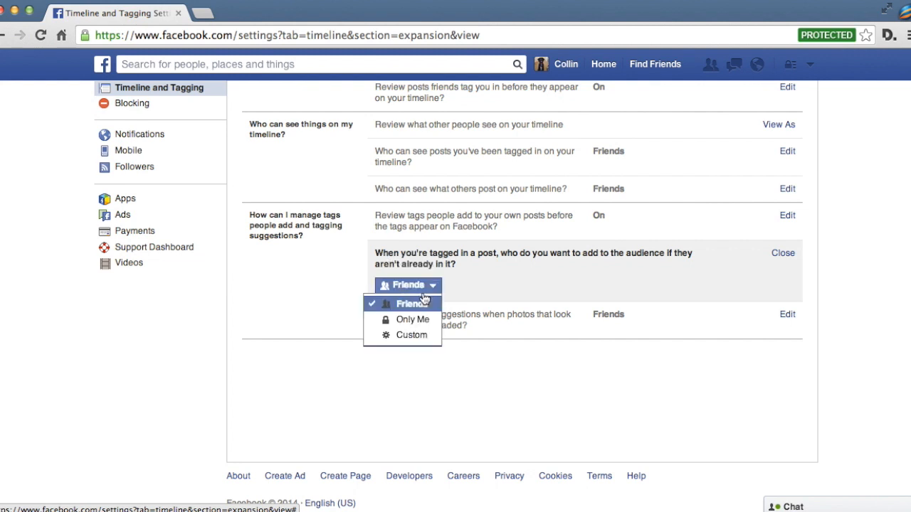
{"action": "mouse_move", "coordinate": [412, 319]}
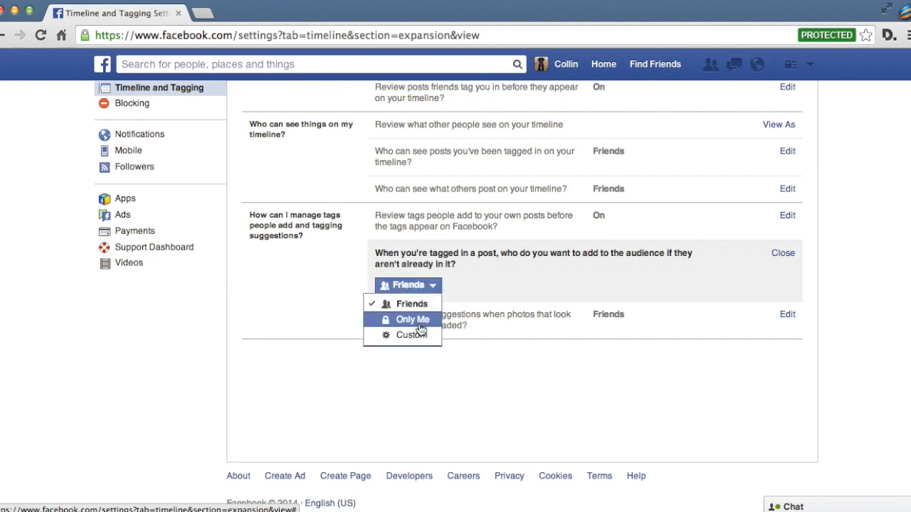
{"action": "left_click", "coordinate": [412, 319]}
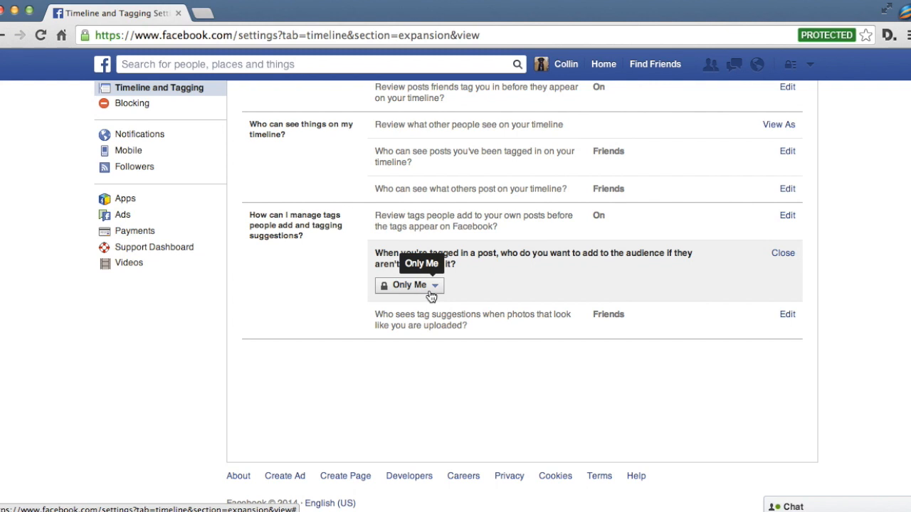
{"action": "left_click", "coordinate": [410, 284]}
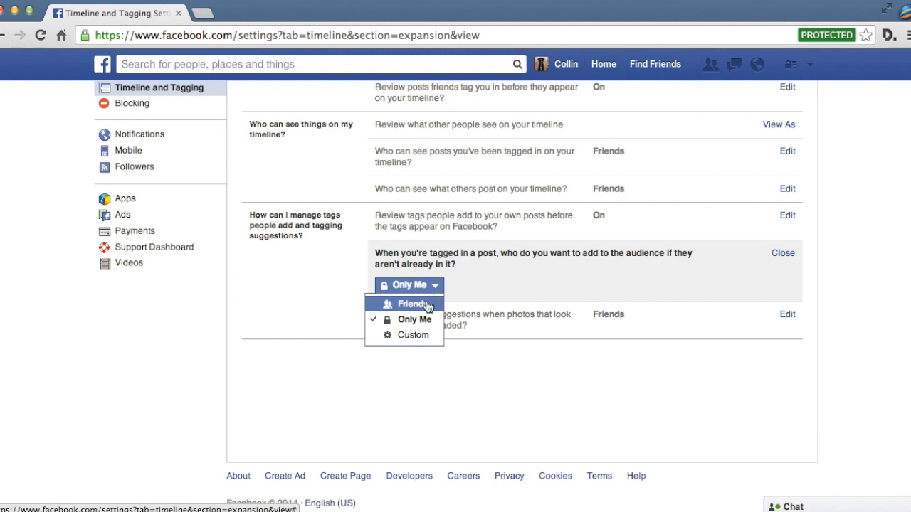
{"action": "left_click", "coordinate": [412, 303]}
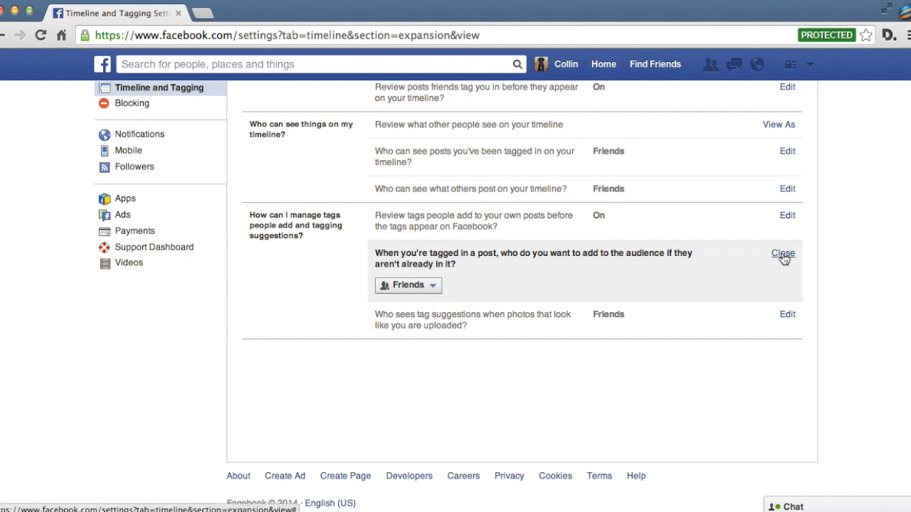
{"action": "left_click", "coordinate": [782, 253]}
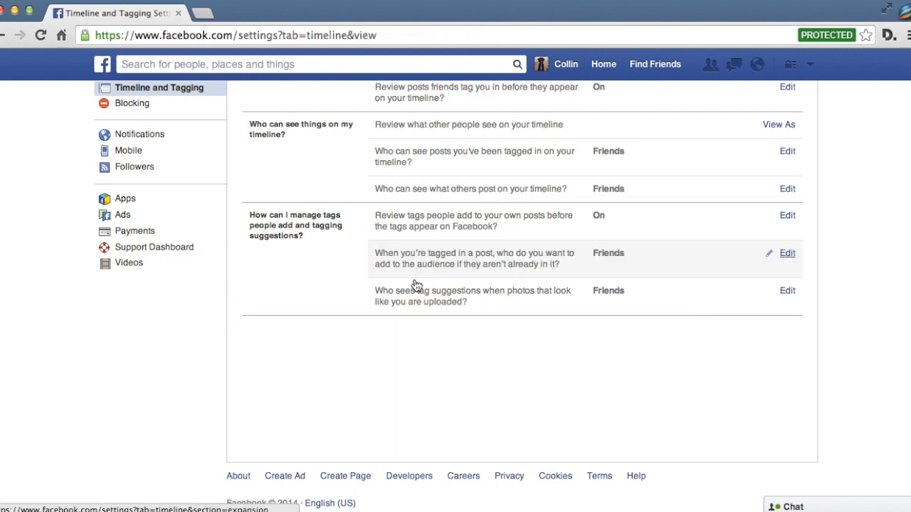
Step: Change who sees tag suggestions for photos that look like you from Friends to No One
{"action": "left_click", "coordinate": [787, 291]}
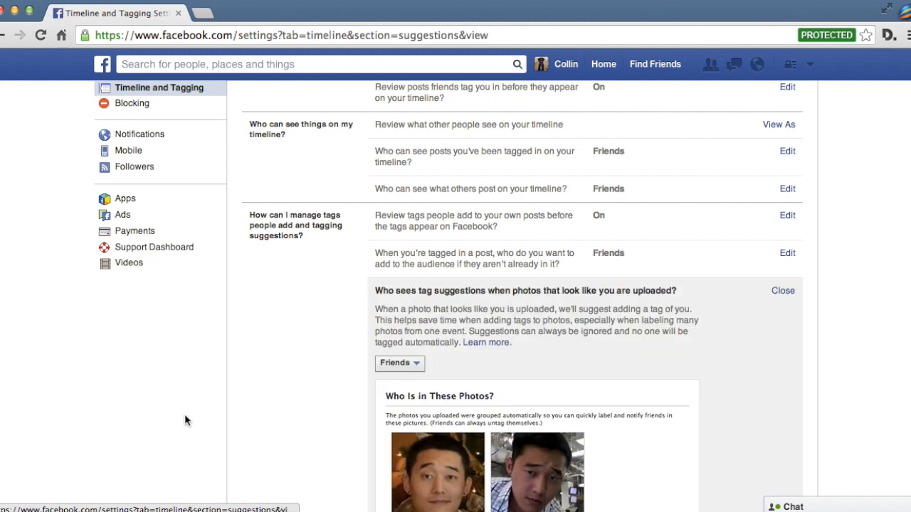
{"action": "scroll", "scroll_direction": "down", "scroll_amount": 3}
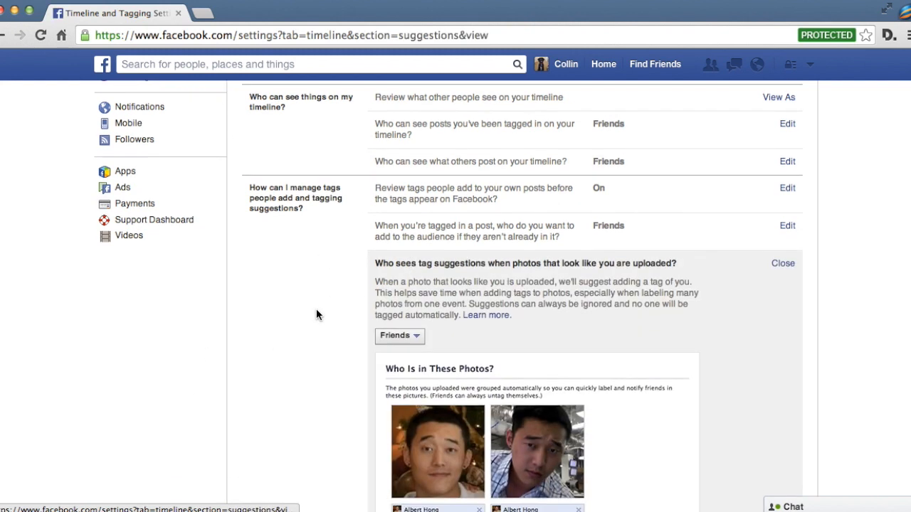
{"action": "scroll", "scroll_direction": "down", "scroll_amount": 3}
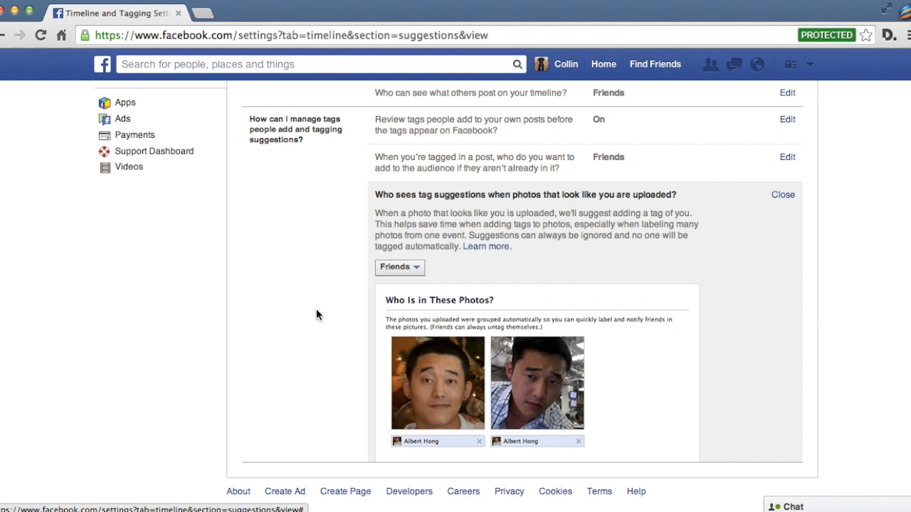
{"action": "mouse_move", "coordinate": [342, 277]}
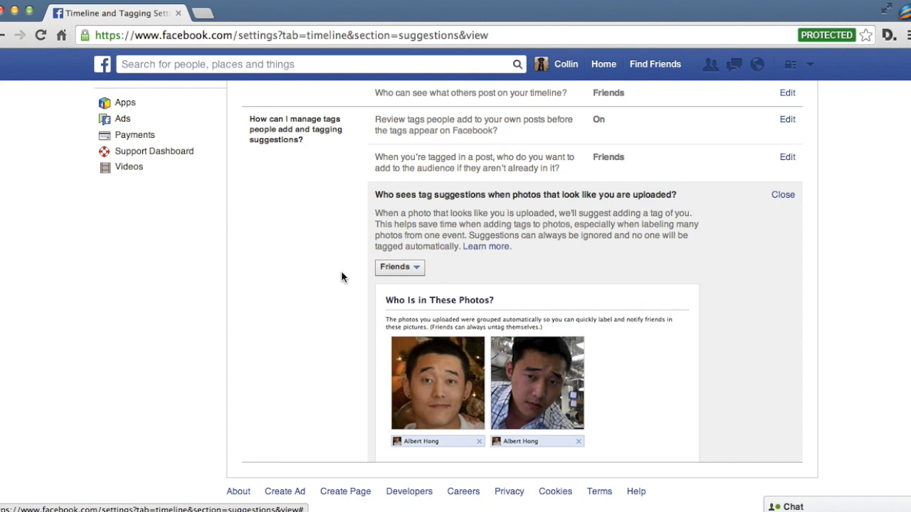
{"action": "mouse_move", "coordinate": [465, 233]}
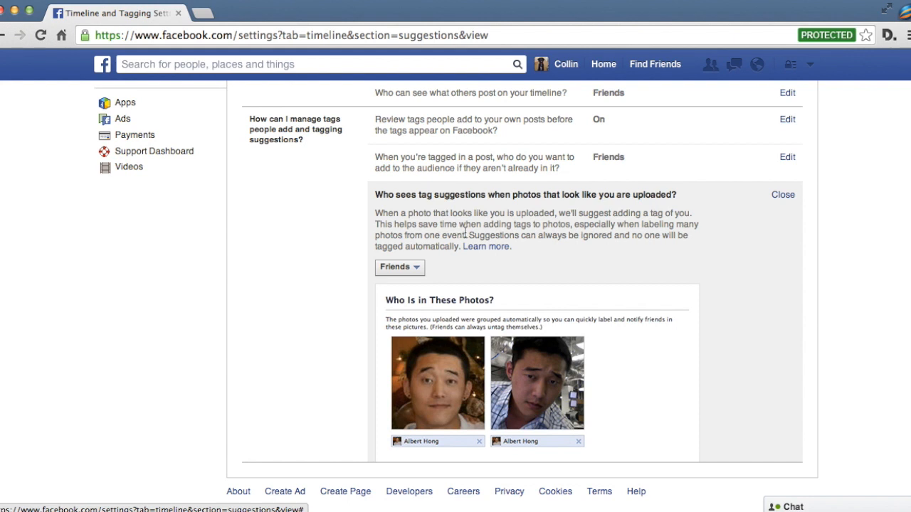
{"action": "left_click", "coordinate": [399, 266]}
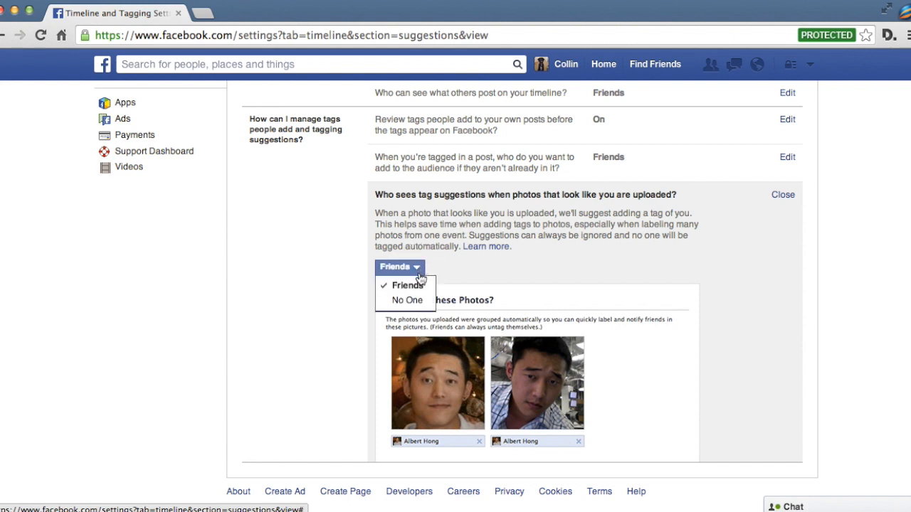
{"action": "left_click", "coordinate": [407, 299]}
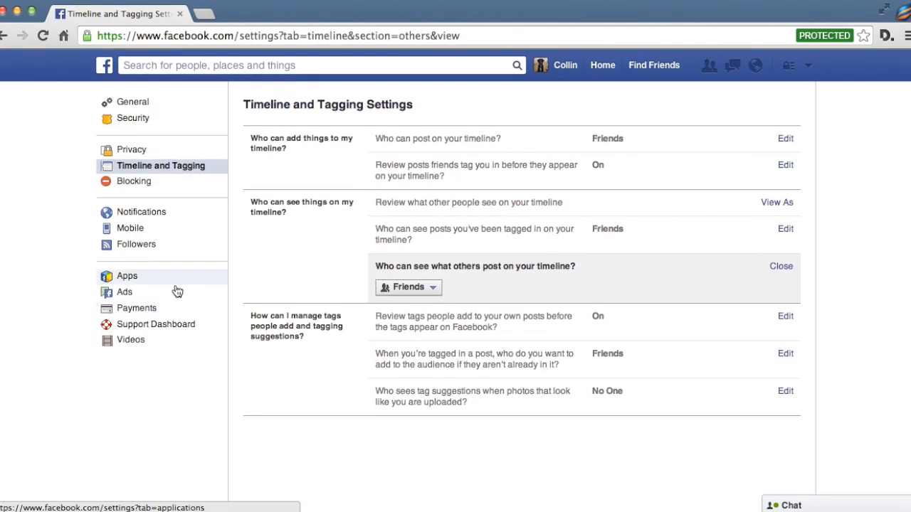
Step: Set email notifications to only account, security and privacy notifications
{"action": "left_click", "coordinate": [143, 211]}
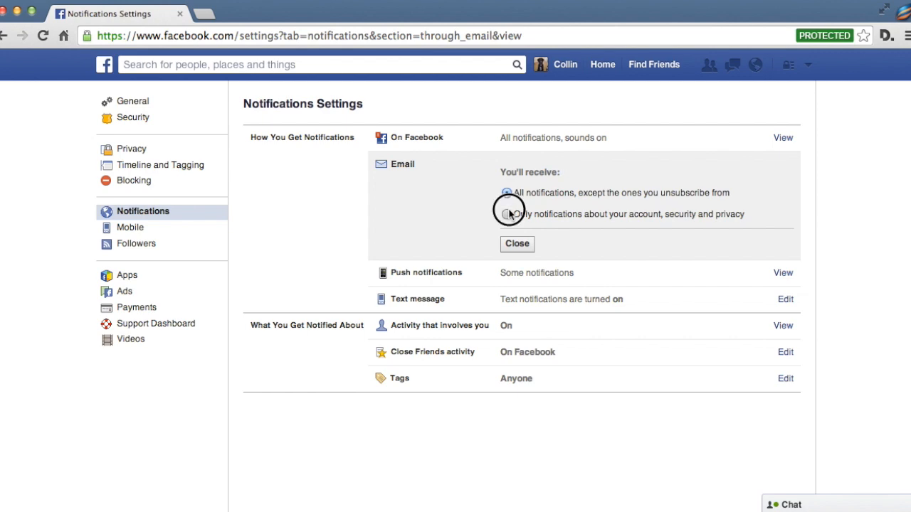
{"action": "left_click", "coordinate": [506, 214]}
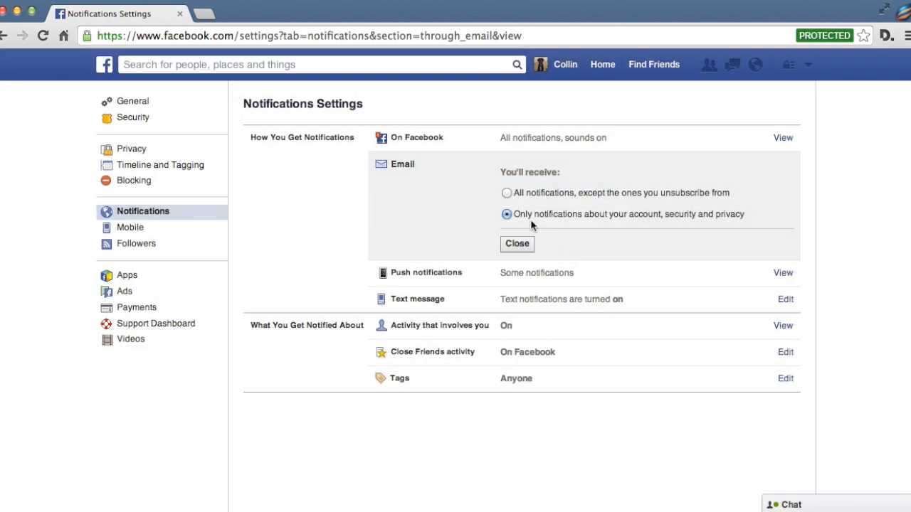
{"action": "left_click", "coordinate": [517, 243]}
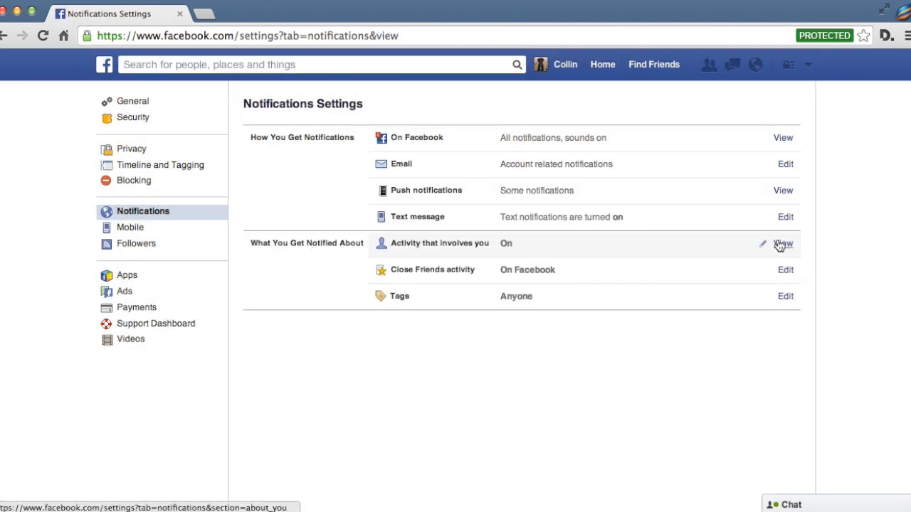
{"action": "left_click", "coordinate": [807, 65]}
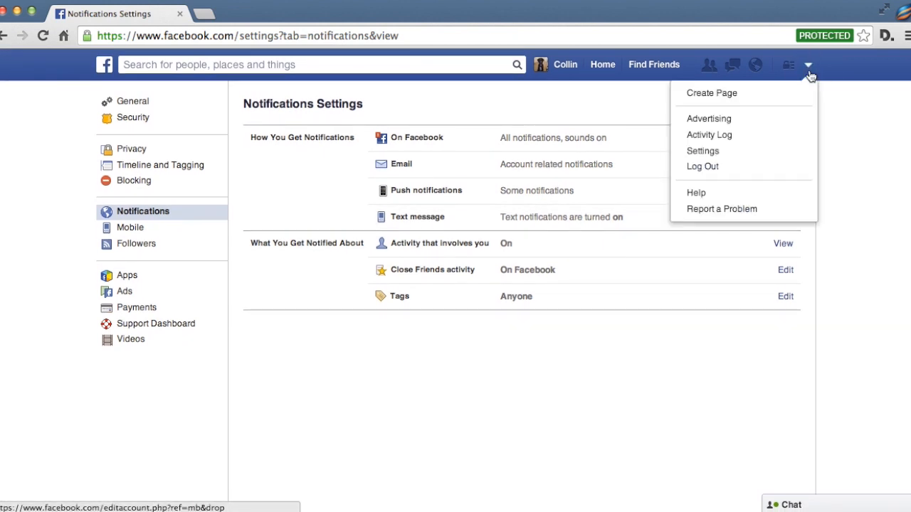